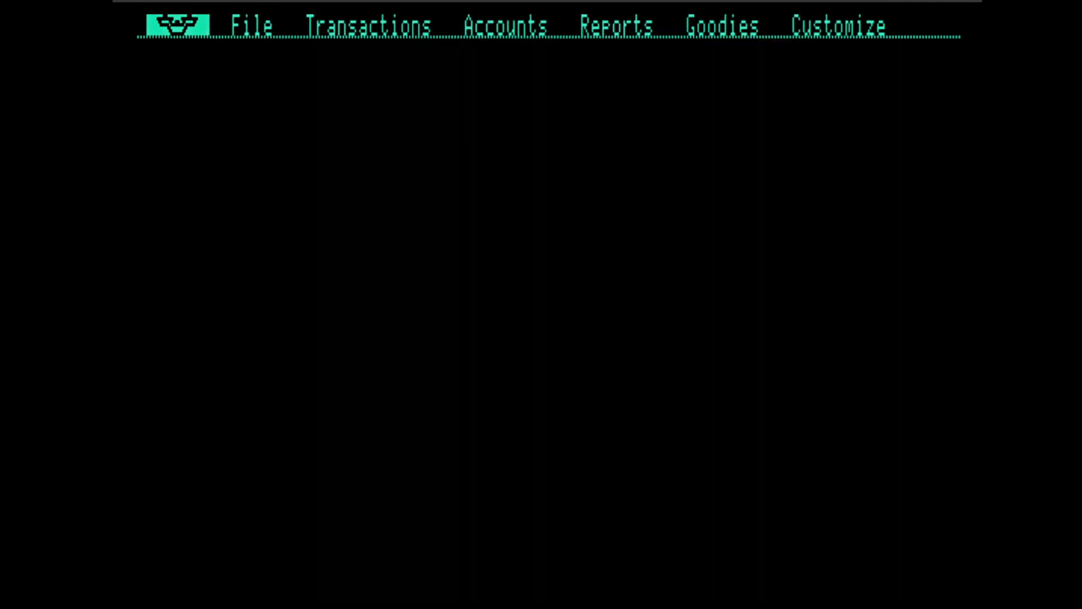
Browse the Accounts, Reports, Customize, File and Goodies menus, leaving the Goodies tool list showing
click(506, 26)
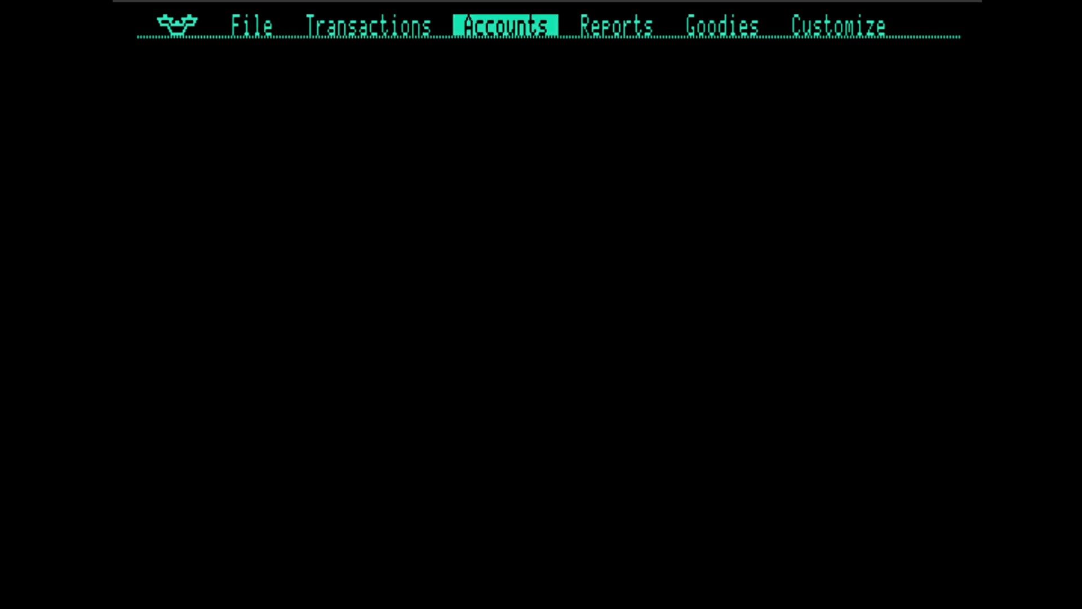
click(617, 26)
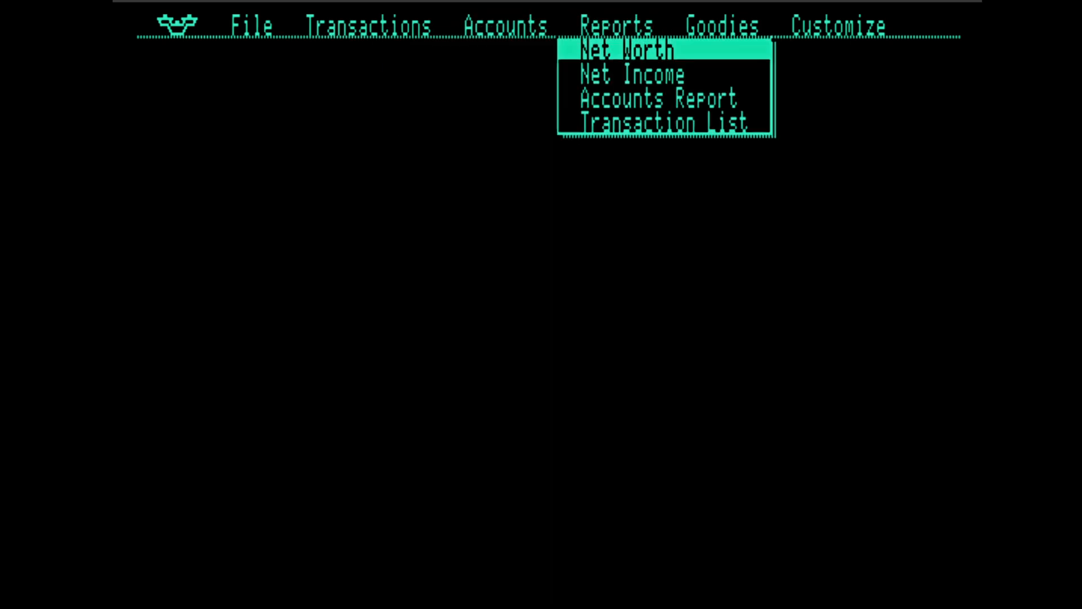
click(836, 26)
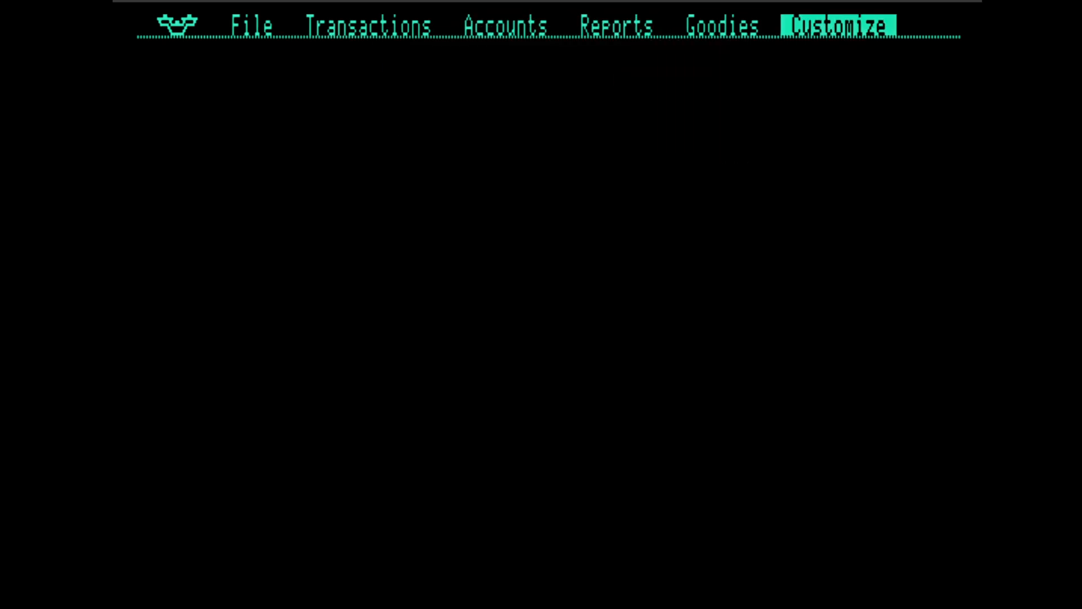
click(721, 26)
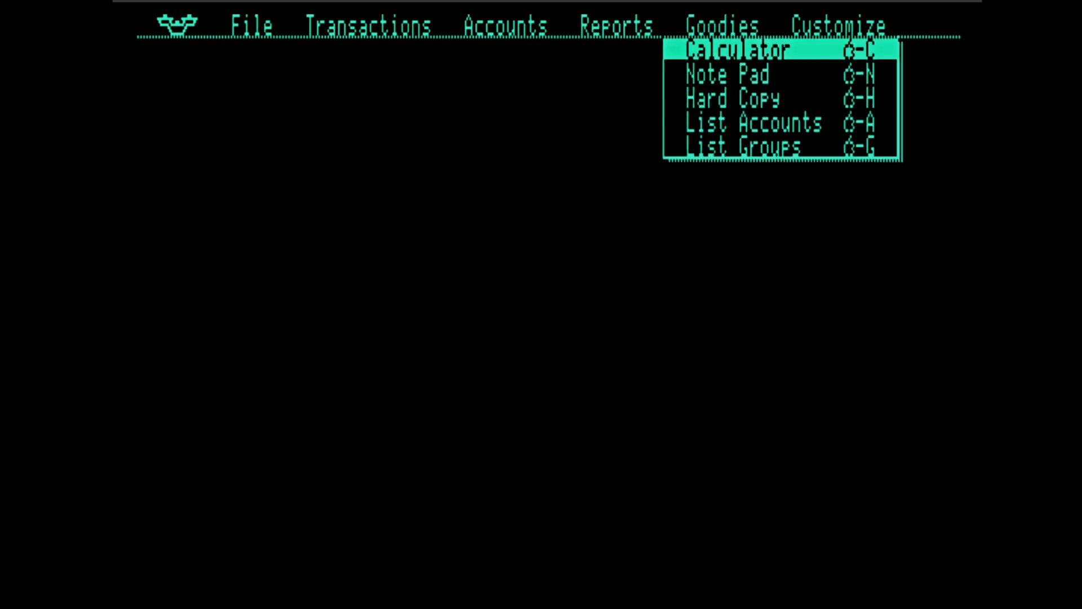
click(252, 26)
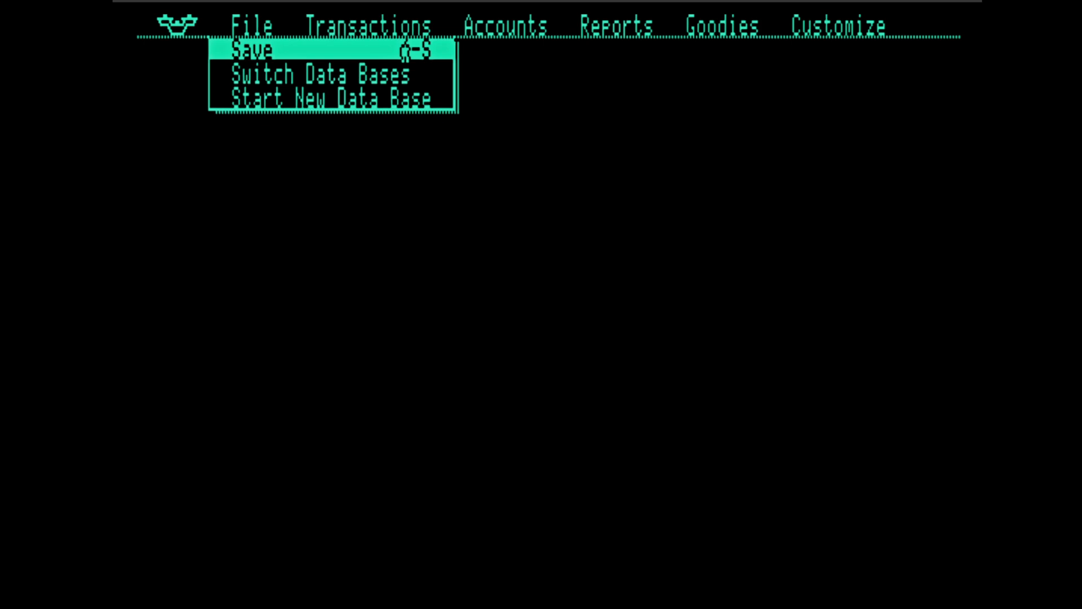
click(720, 26)
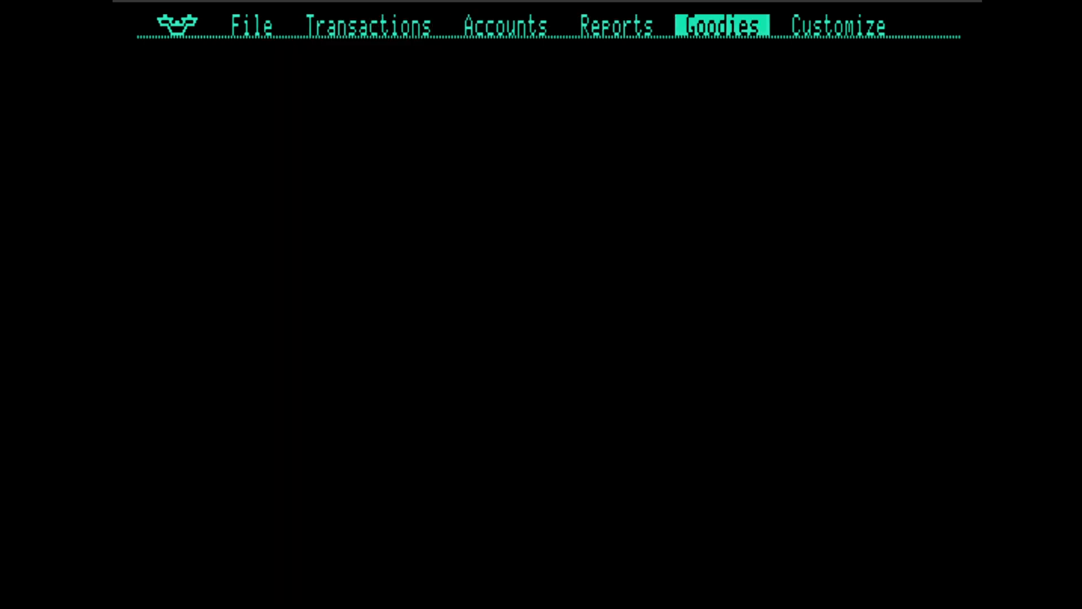
click(717, 24)
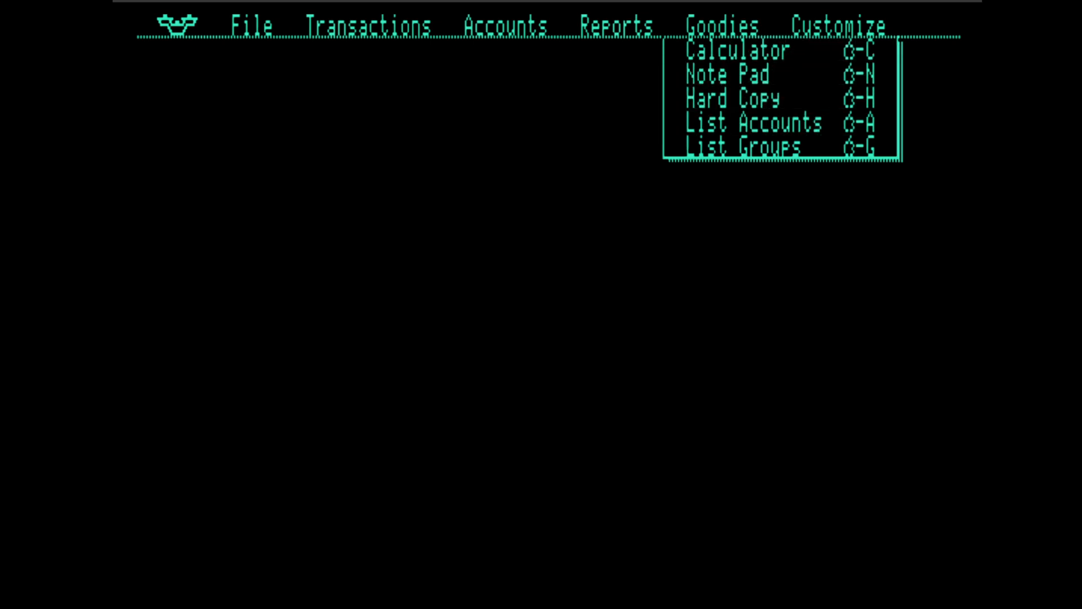
Bring up the Calculator from the Goodies menu and put it away again
click(738, 49)
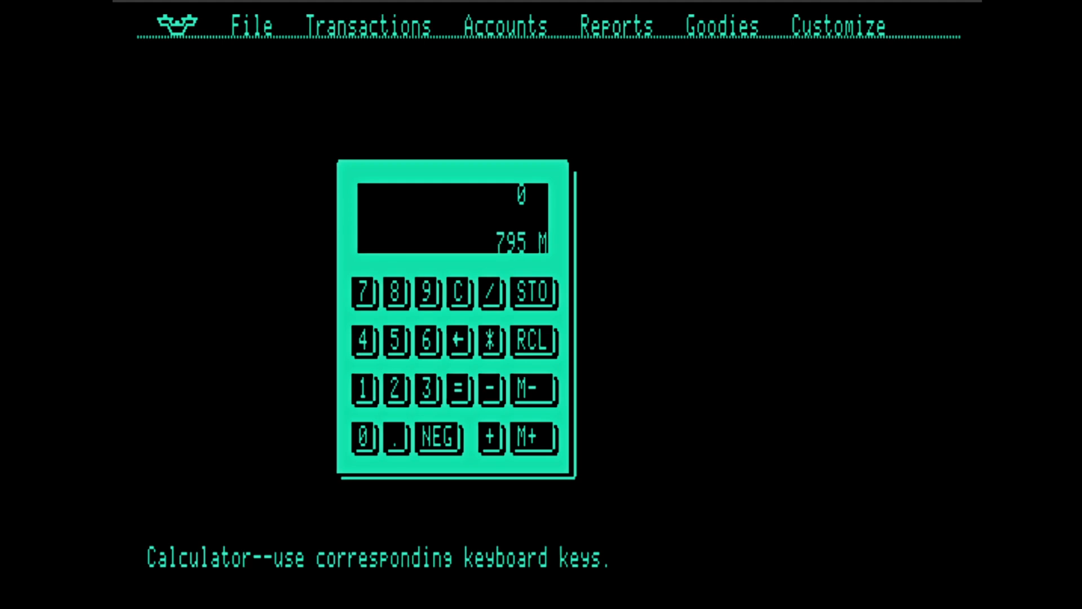
click(720, 25)
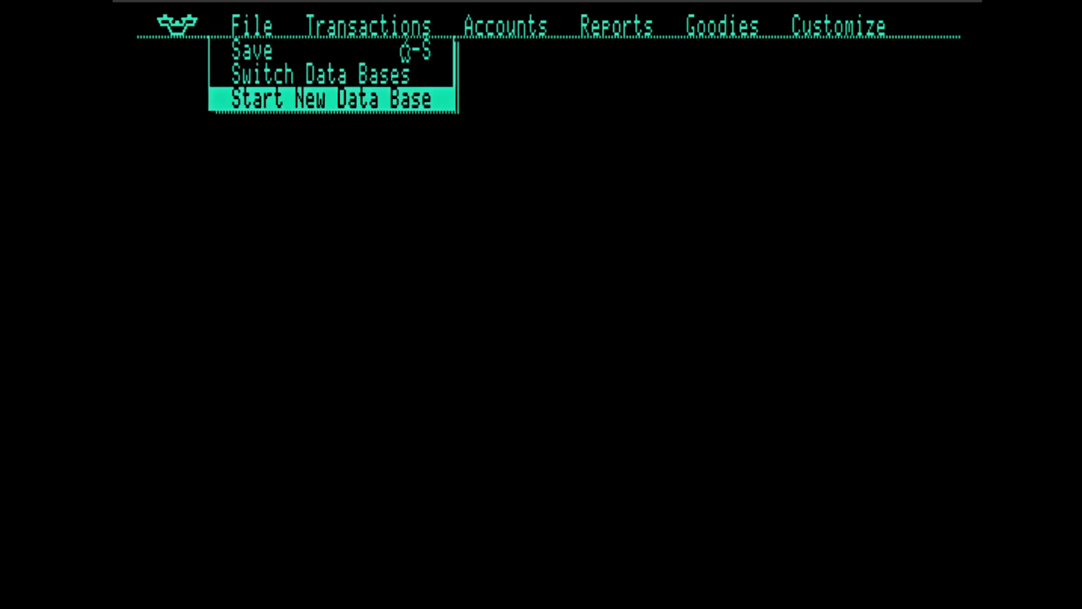
Start a new data base named 'alice' for fiscal year 1986 from month 1, continuing once the disk is ready
click(253, 26)
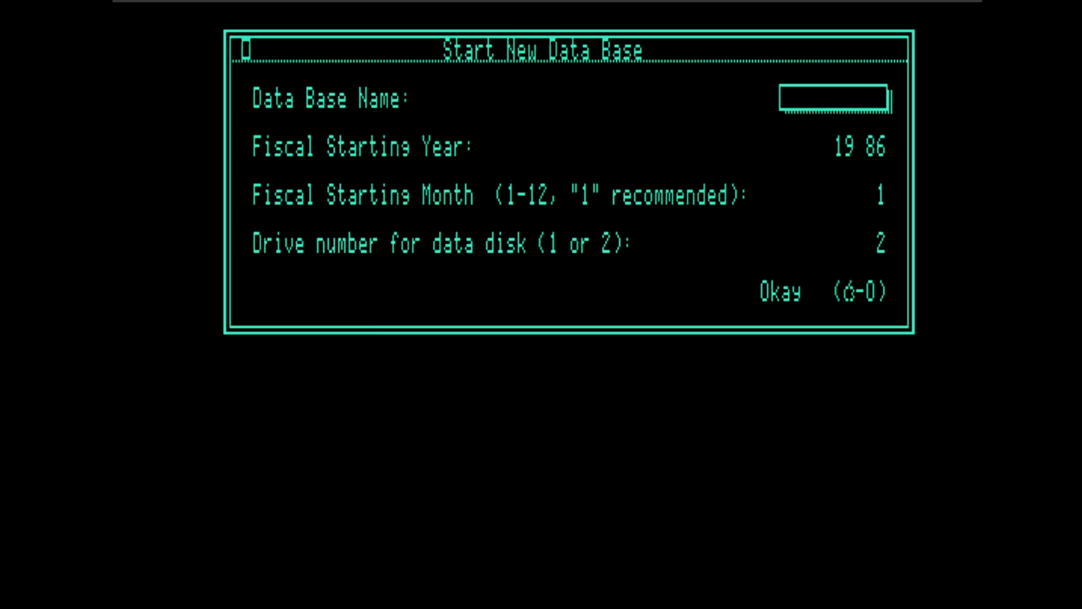
text(a)
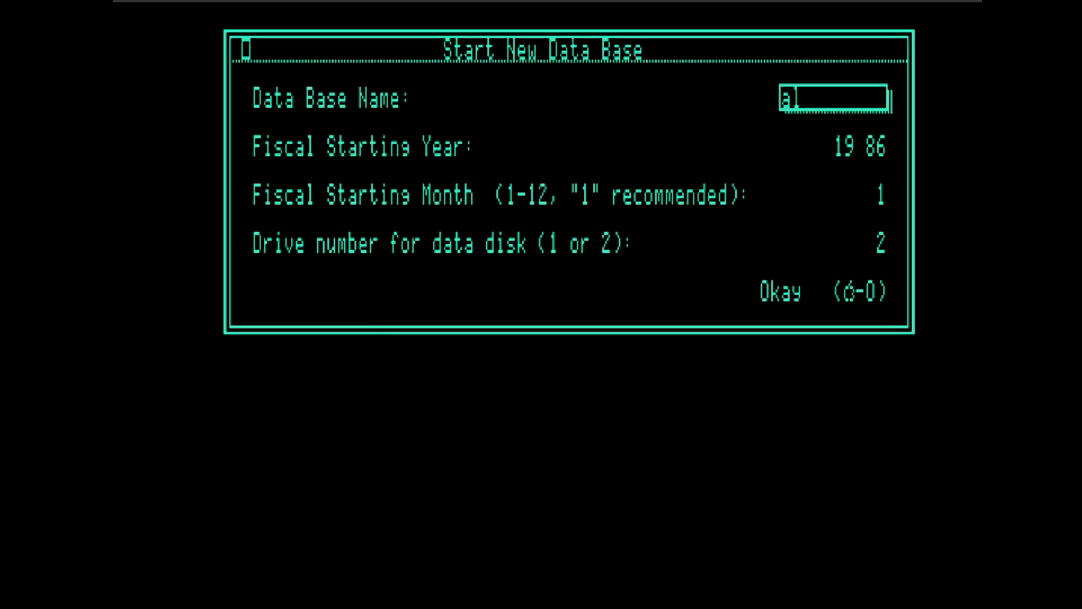
text(lice)
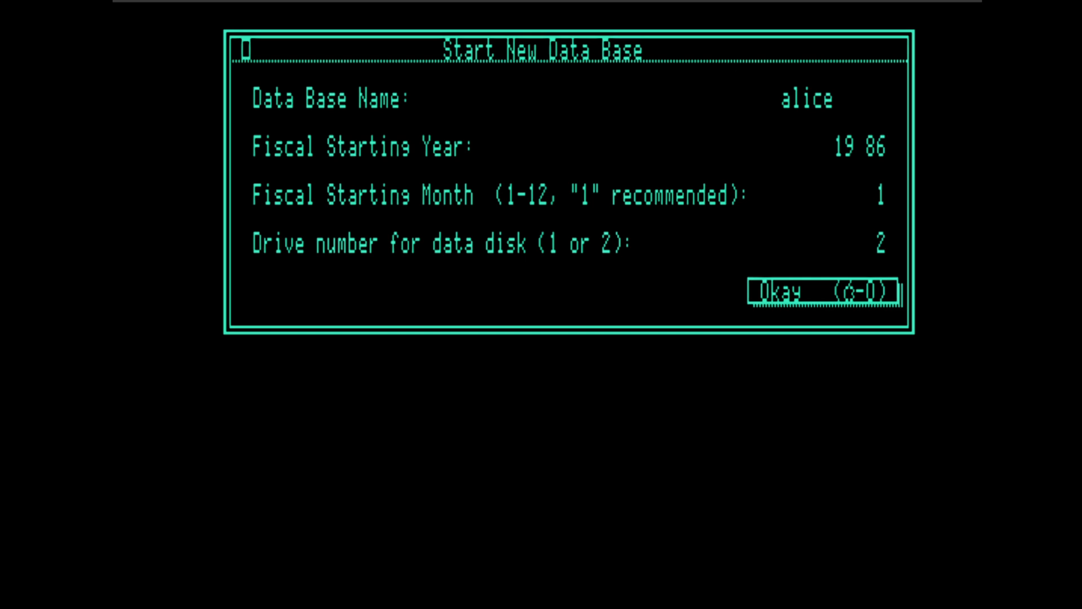
click(826, 290)
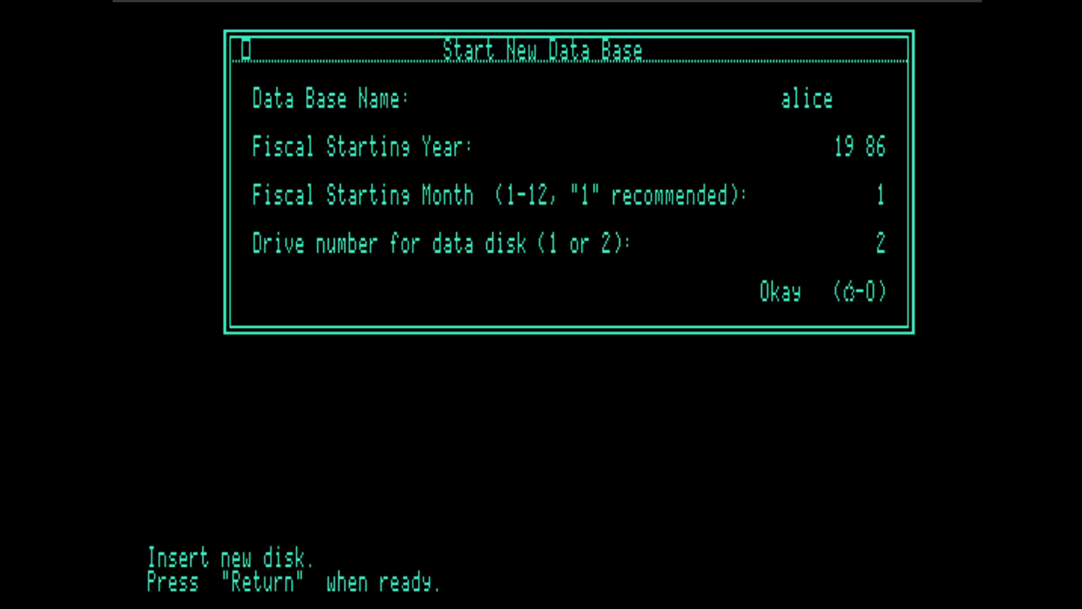
key(Return)
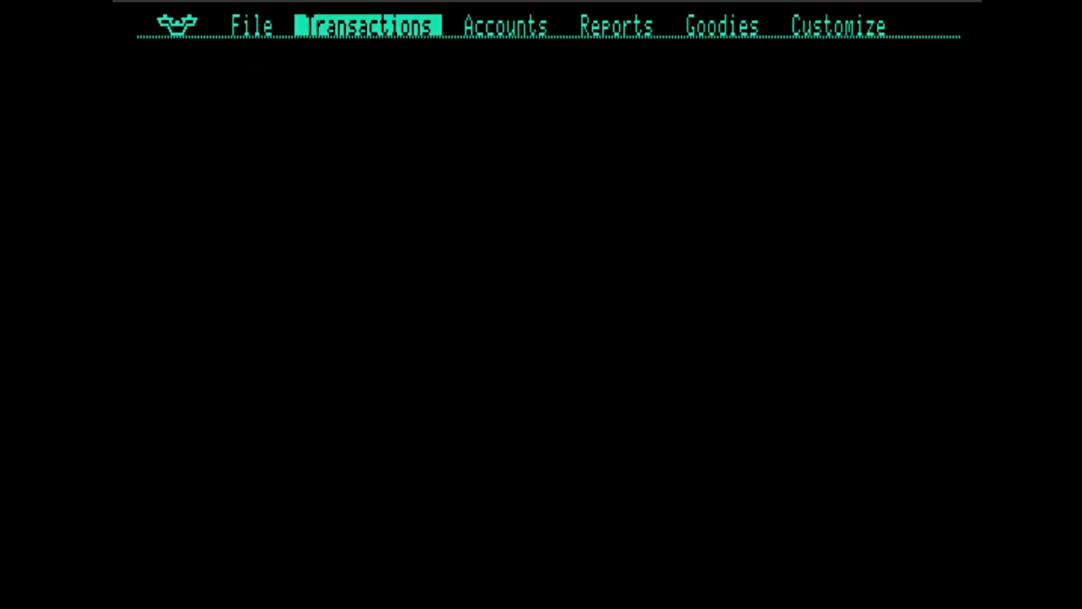
Add a Checking account starting at 5000.00 and a Savings account starting at 1000.00
click(505, 26)
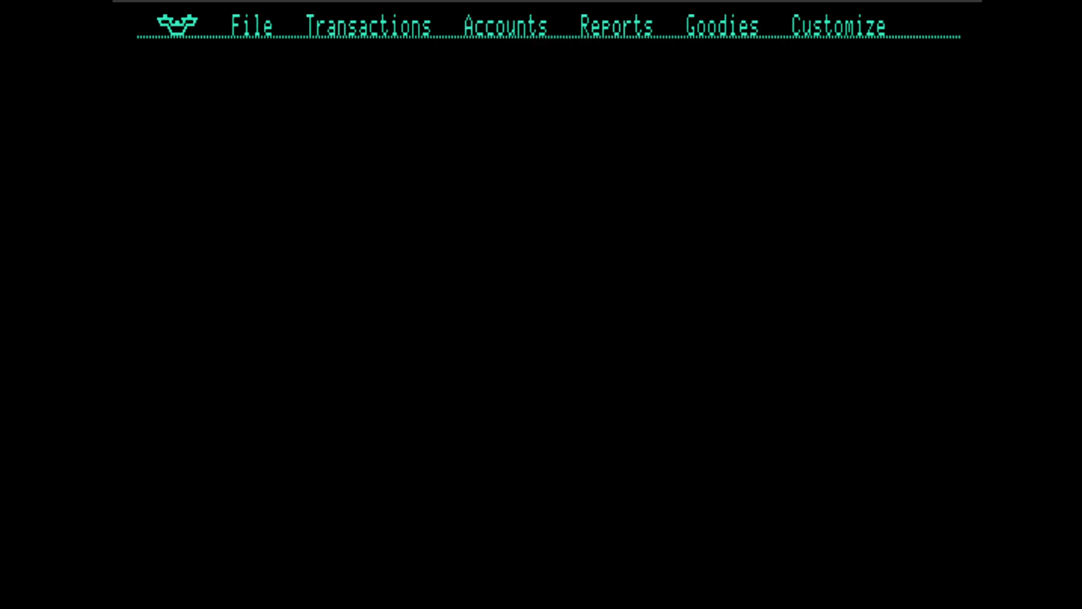
click(505, 26)
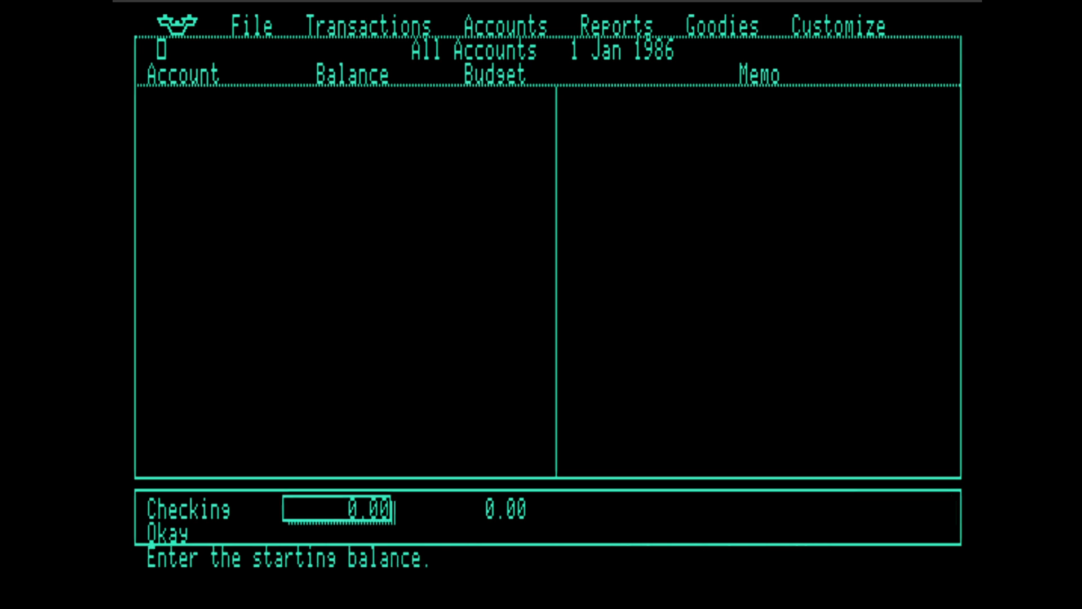
text(500)
click(211, 510)
text(Savings)
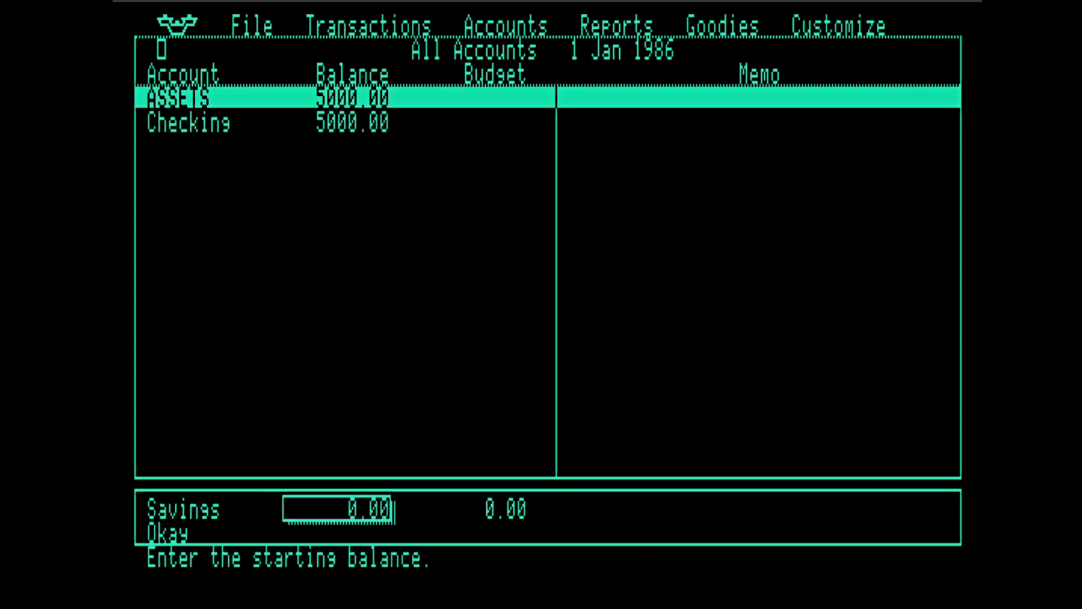
text(1000)
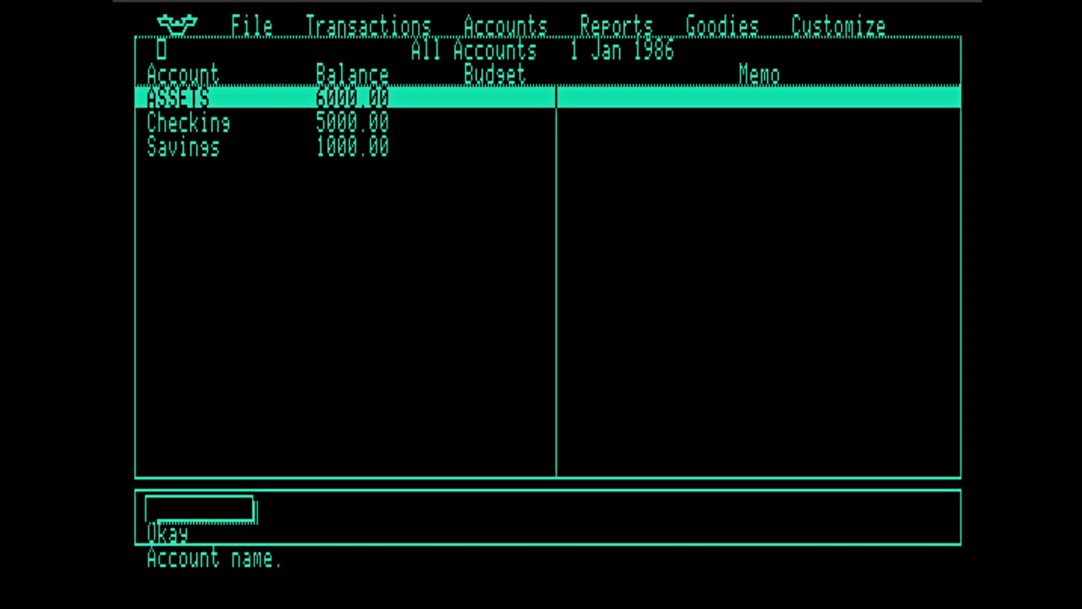
Bring up the transaction register form set to month 2 of year 86
click(505, 26)
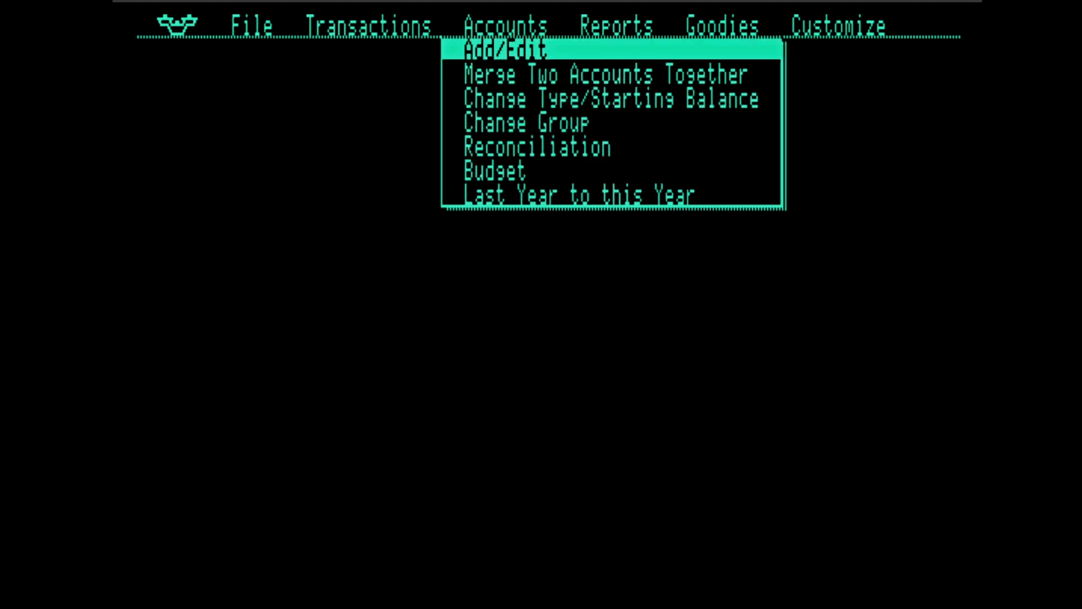
click(368, 26)
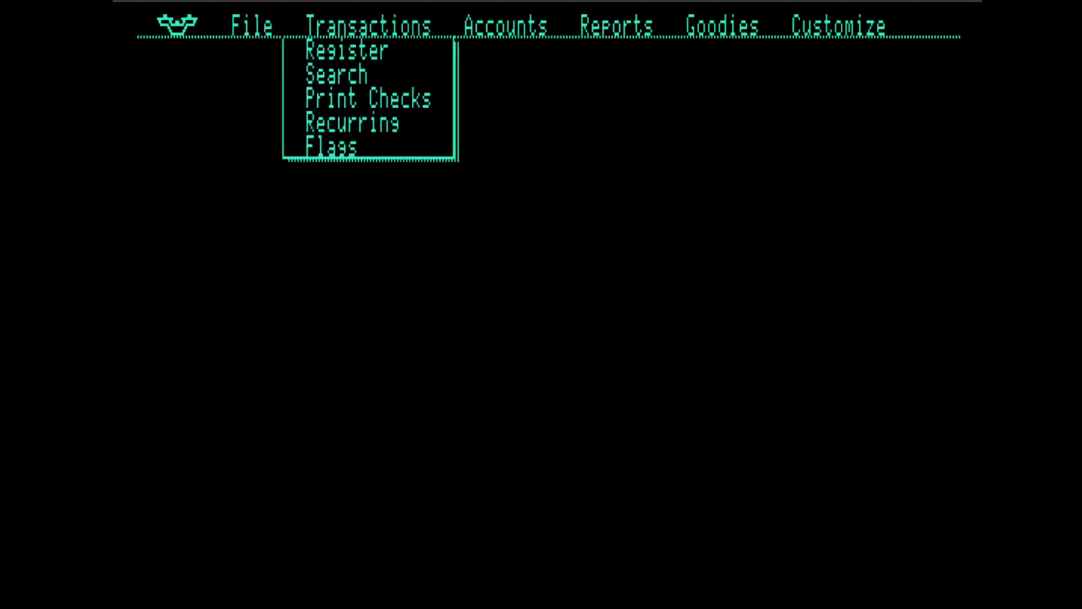
mouse_move(345, 49)
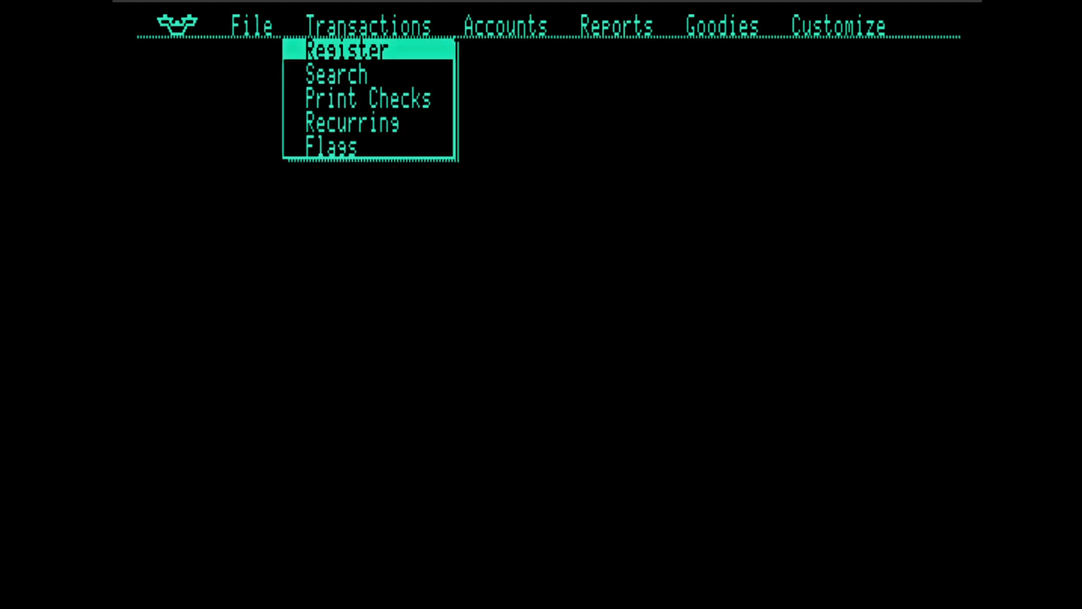
click(348, 50)
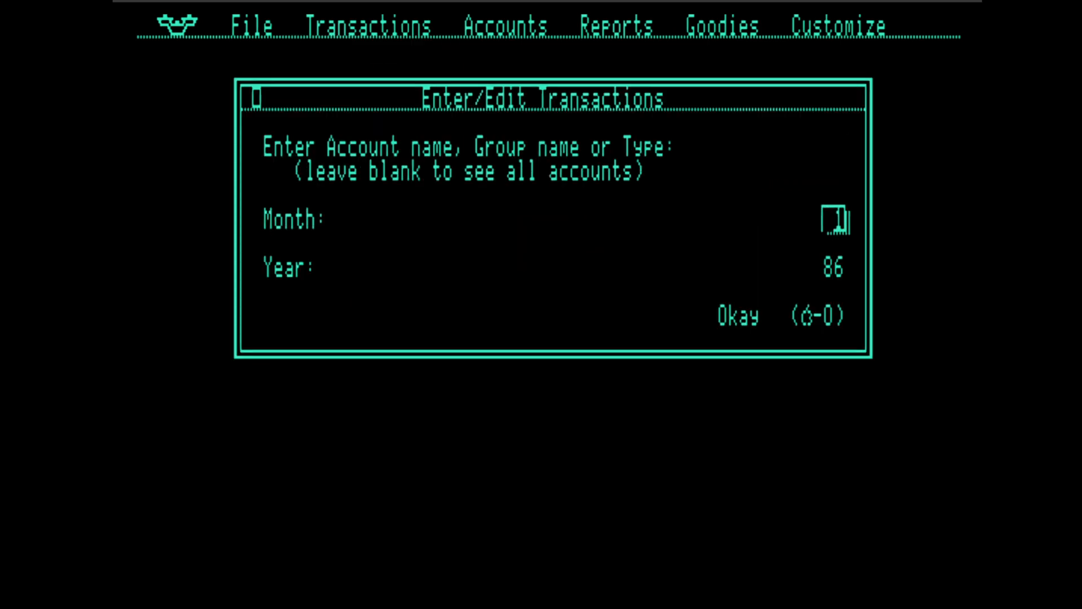
text(2)
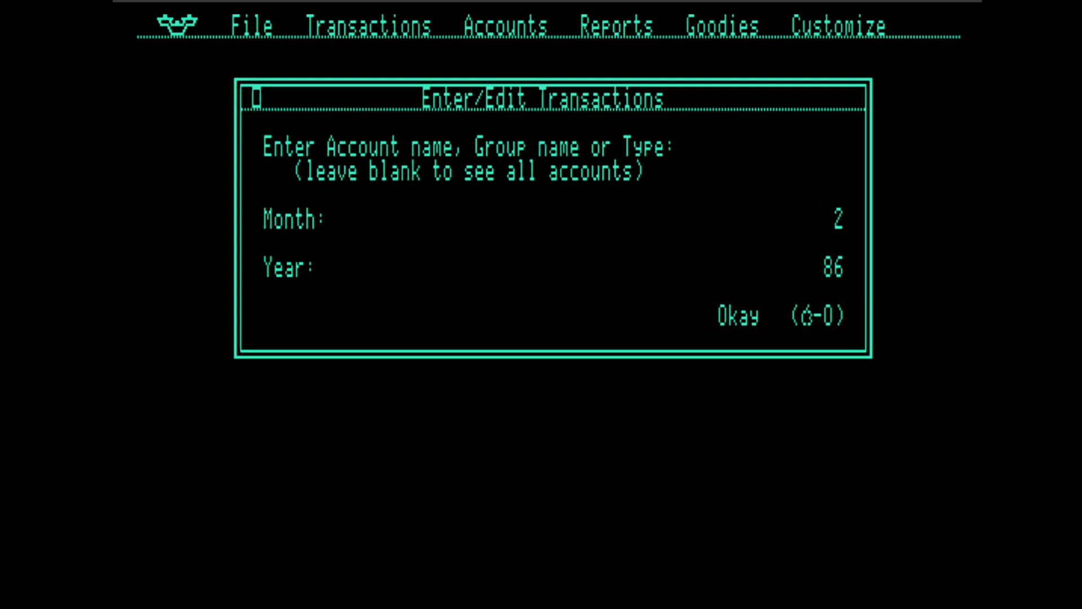
Enter a February Rent payment of 300 from Checking into the register
click(738, 316)
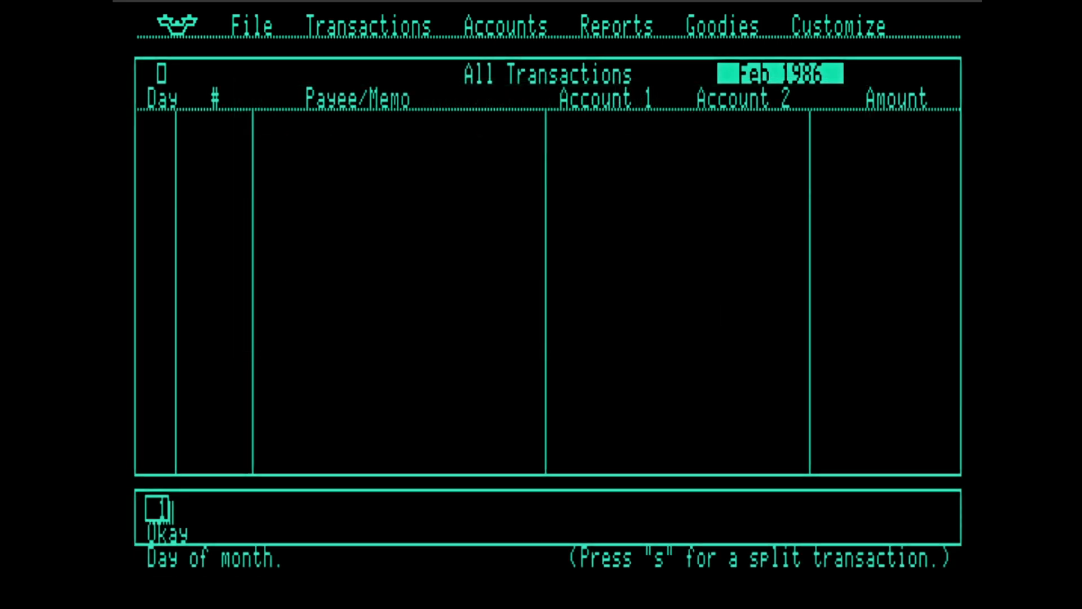
text(2)
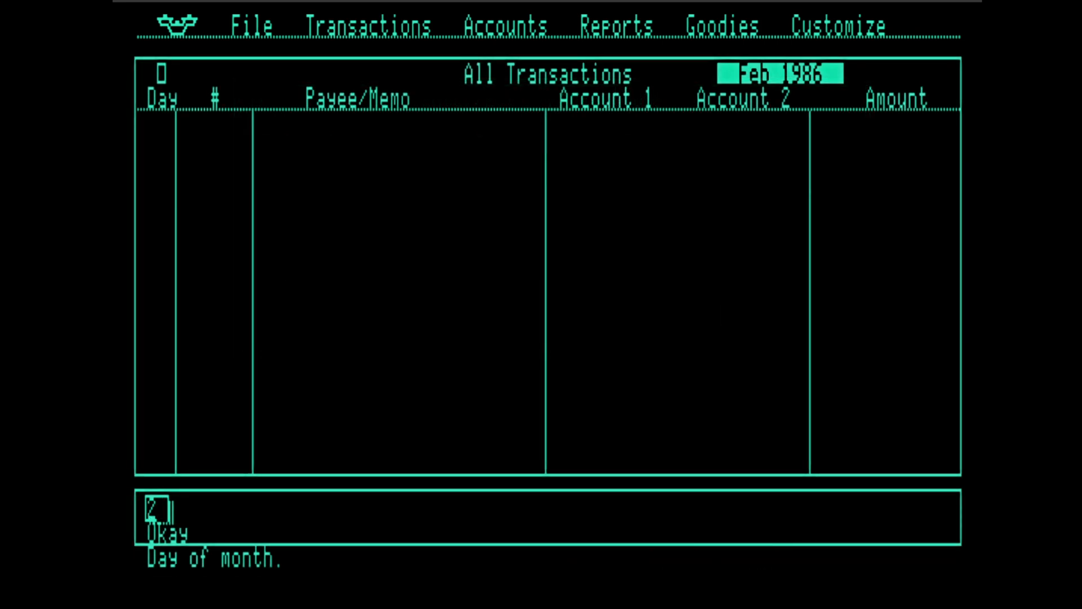
text(rent)
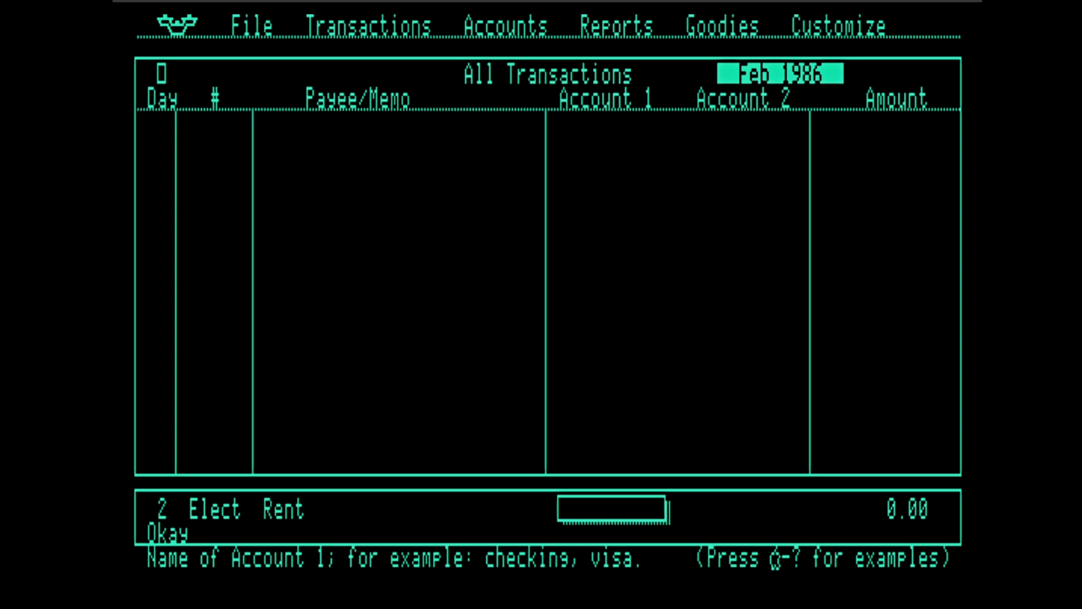
text(Checking)
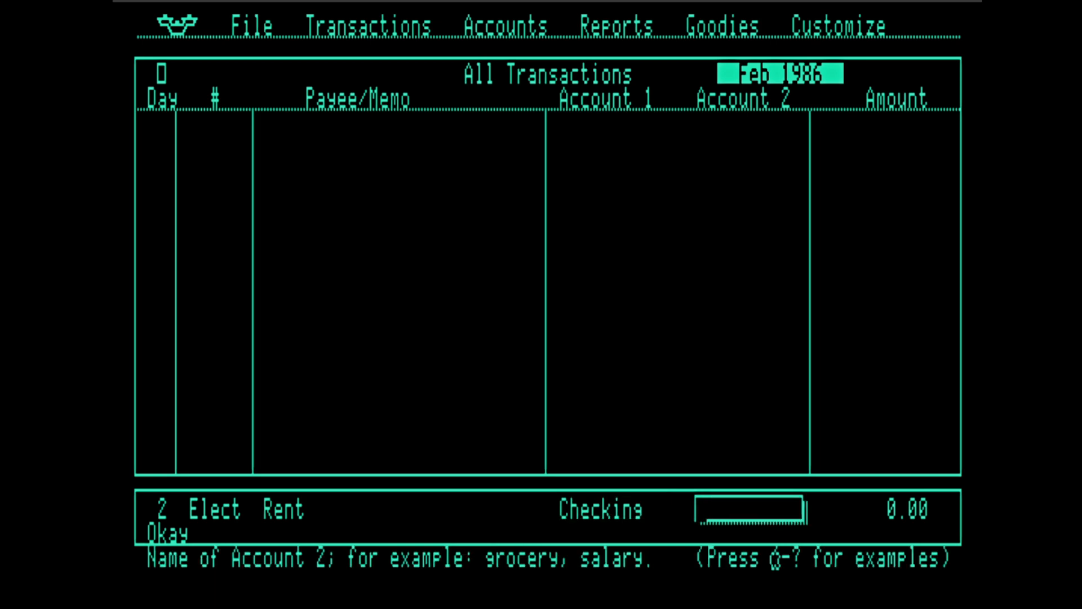
text(Rent)
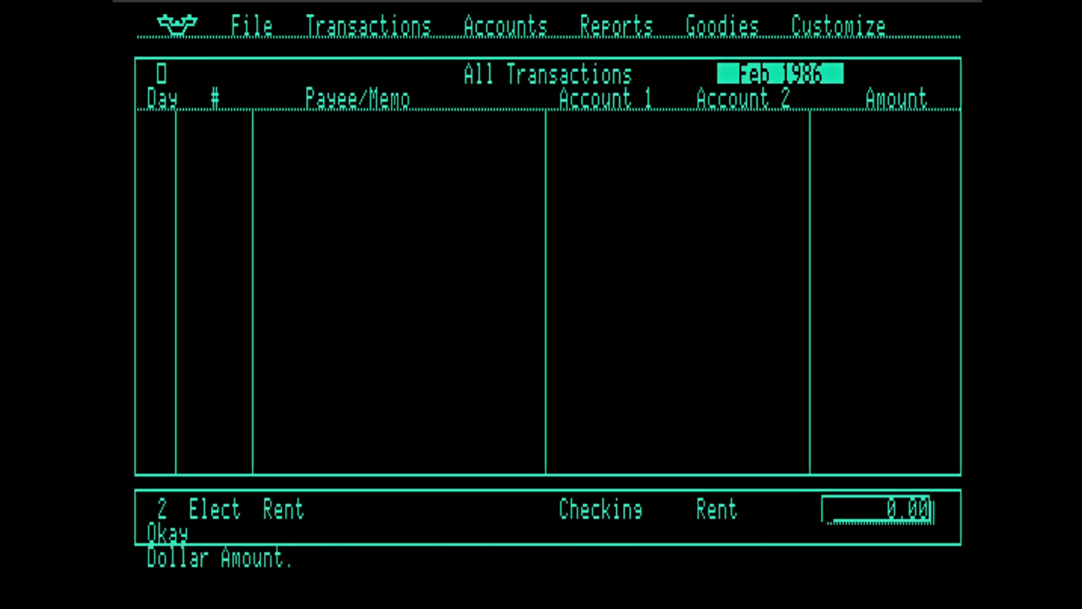
text(300)
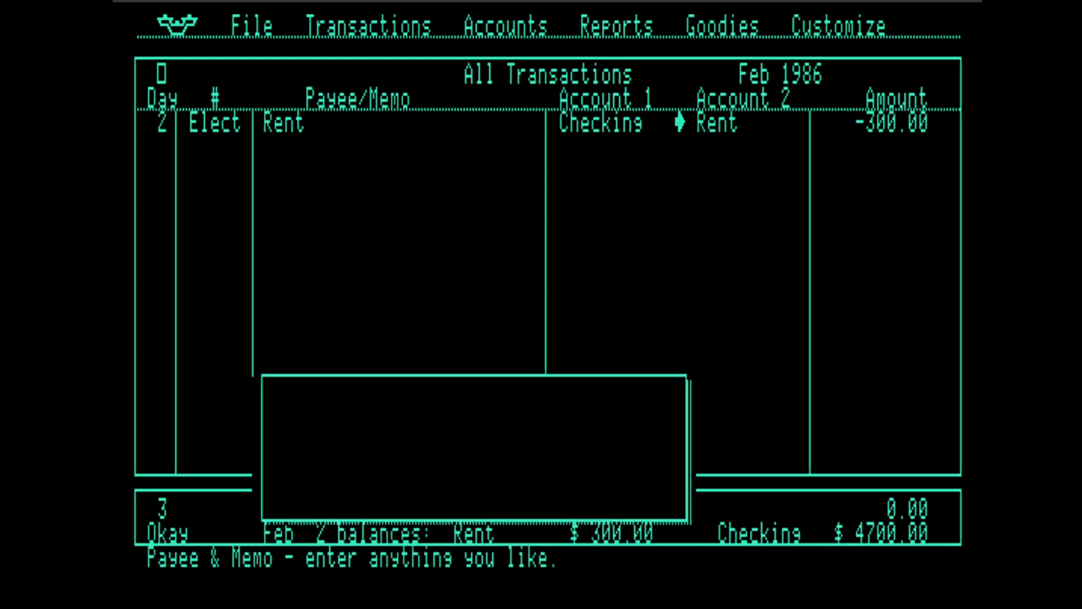
Begin a 'Rent delet' test entry with Rent confirmed as the first account
text(Rent delete me)
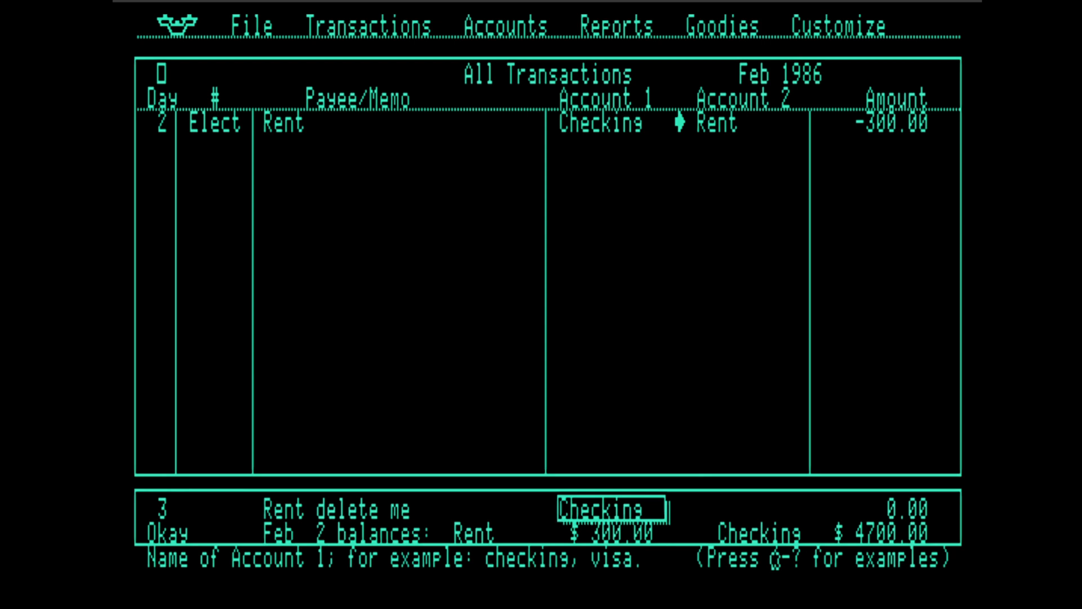
text(Rent)
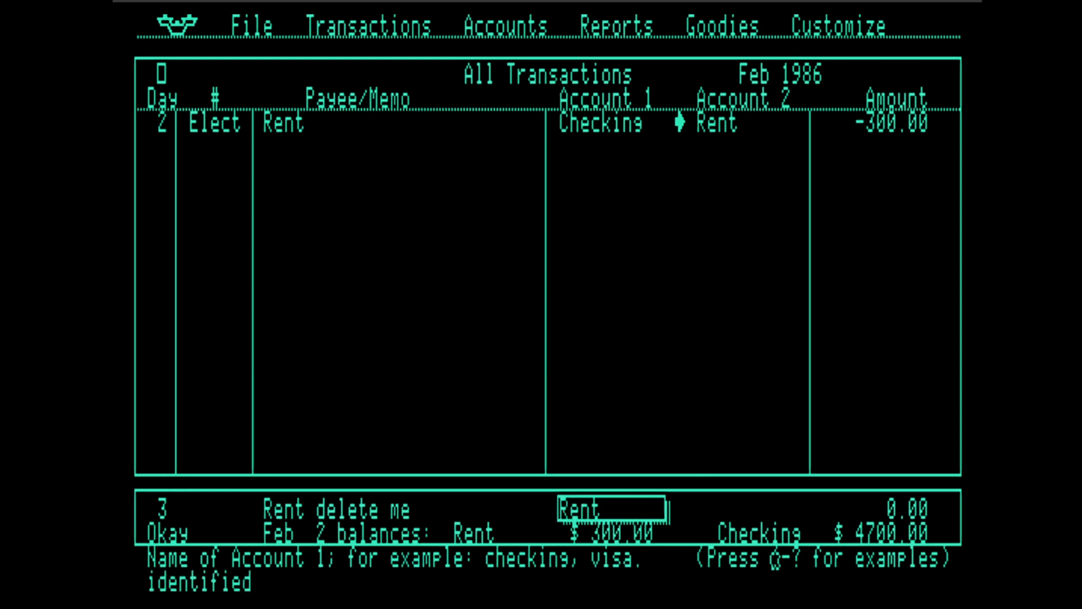
key(Tab)
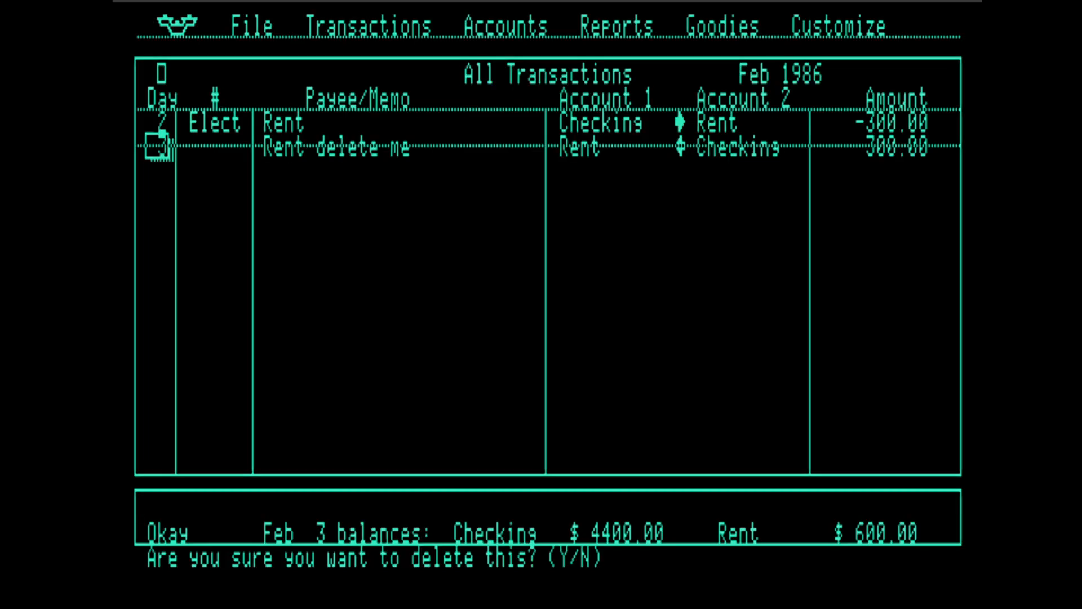
Delete the Rent test entry and start an electronic split transaction with total 0
key(y)
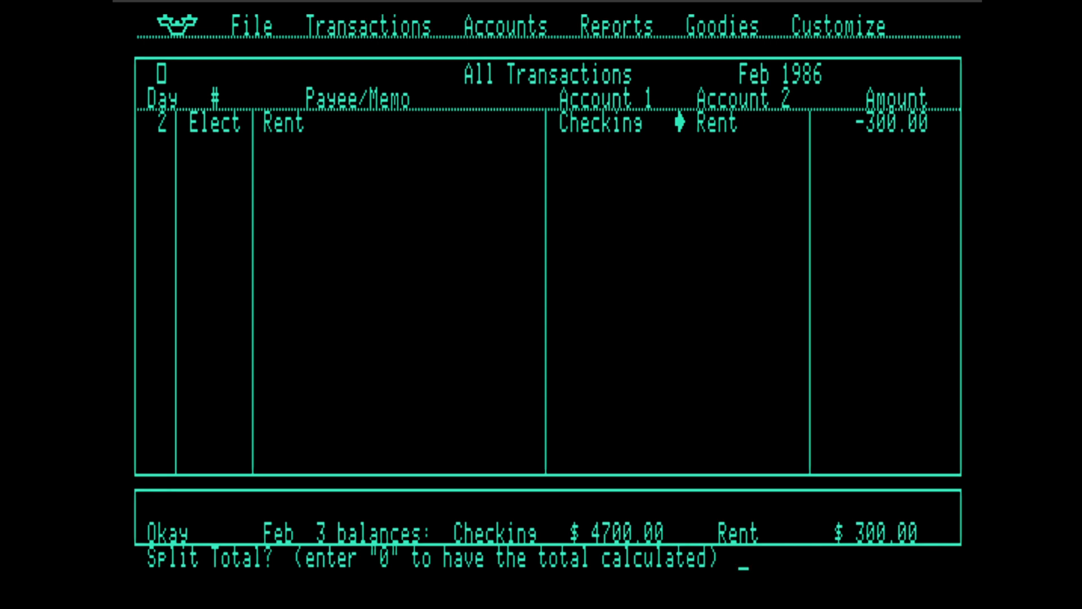
text(0.00)
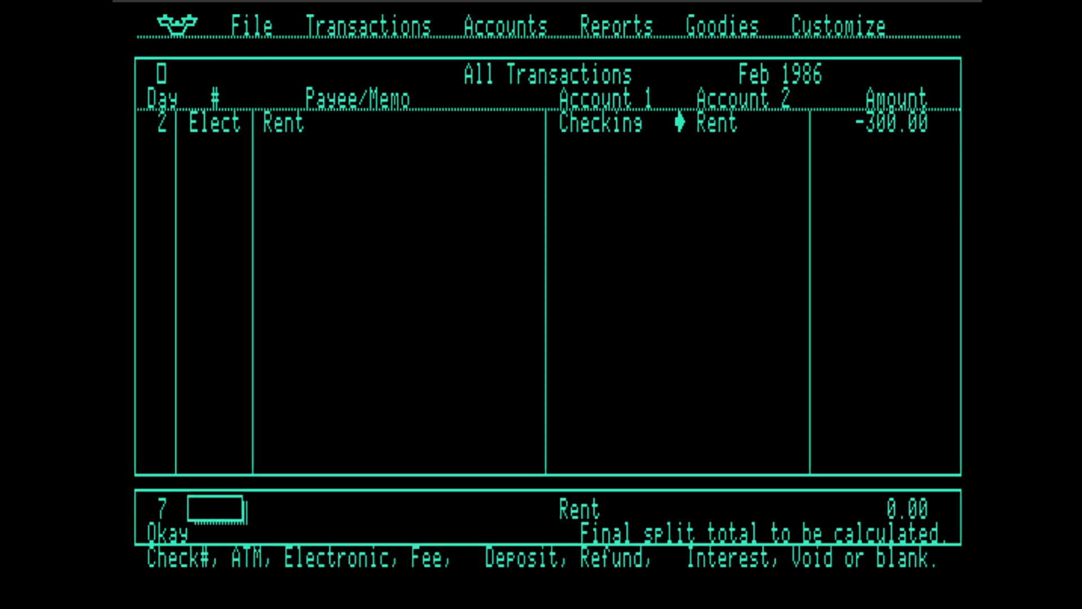
text(Elect)
click(402, 509)
text(Salary)
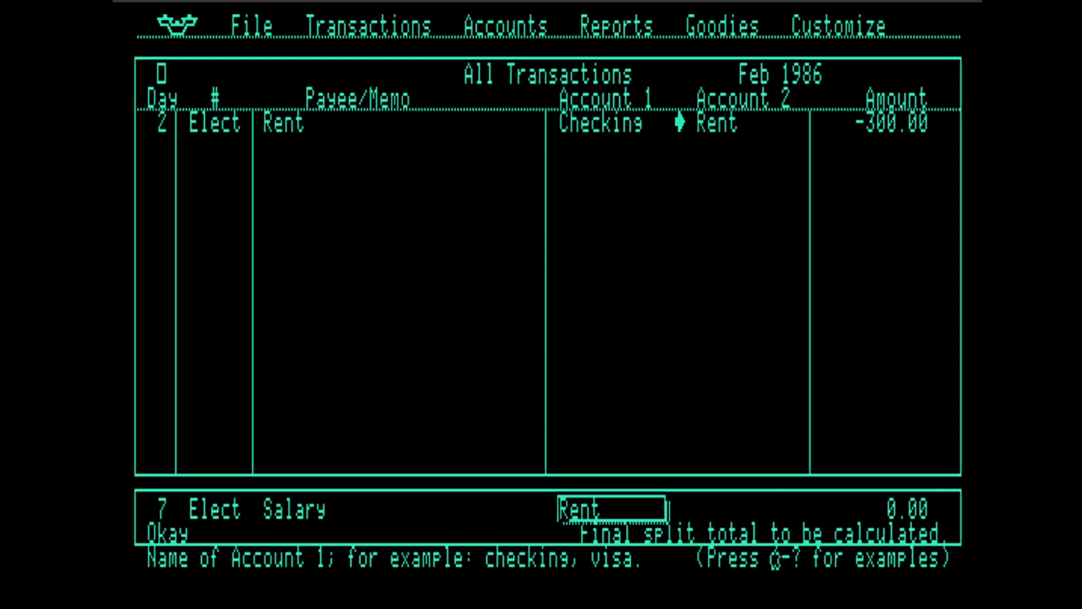
Send 200 of the Salary split to Taxes, letting the Taxes balance increase
text(Taxe)
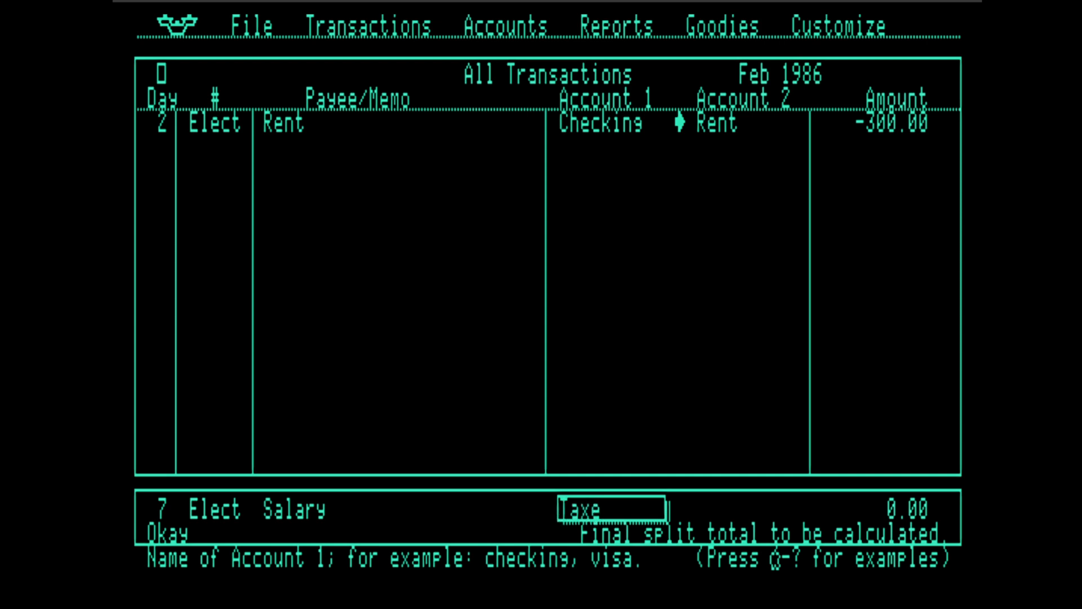
text(s)
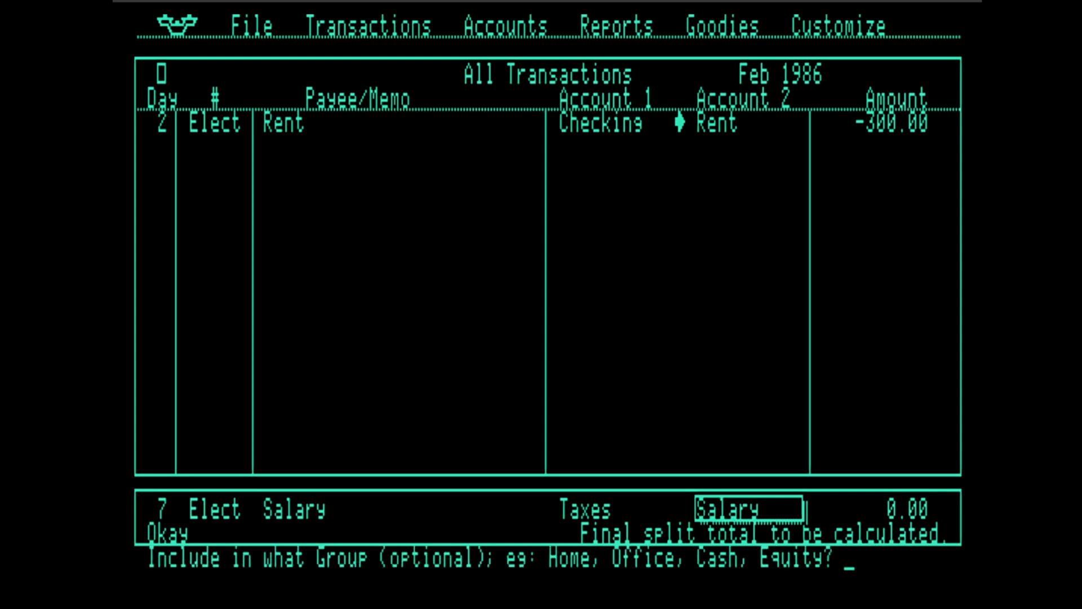
text(200)
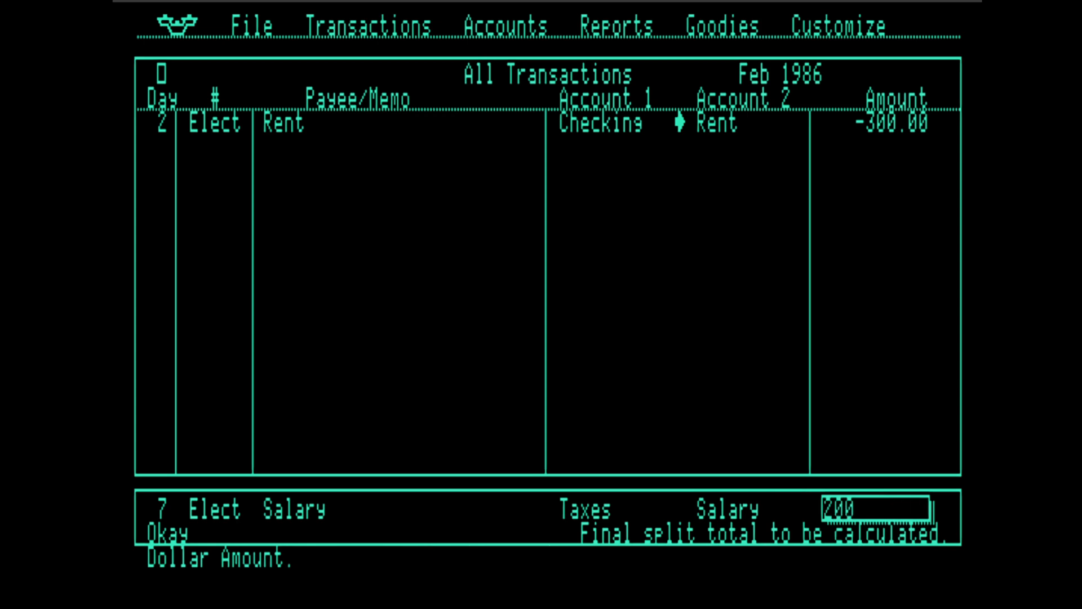
key(Return)
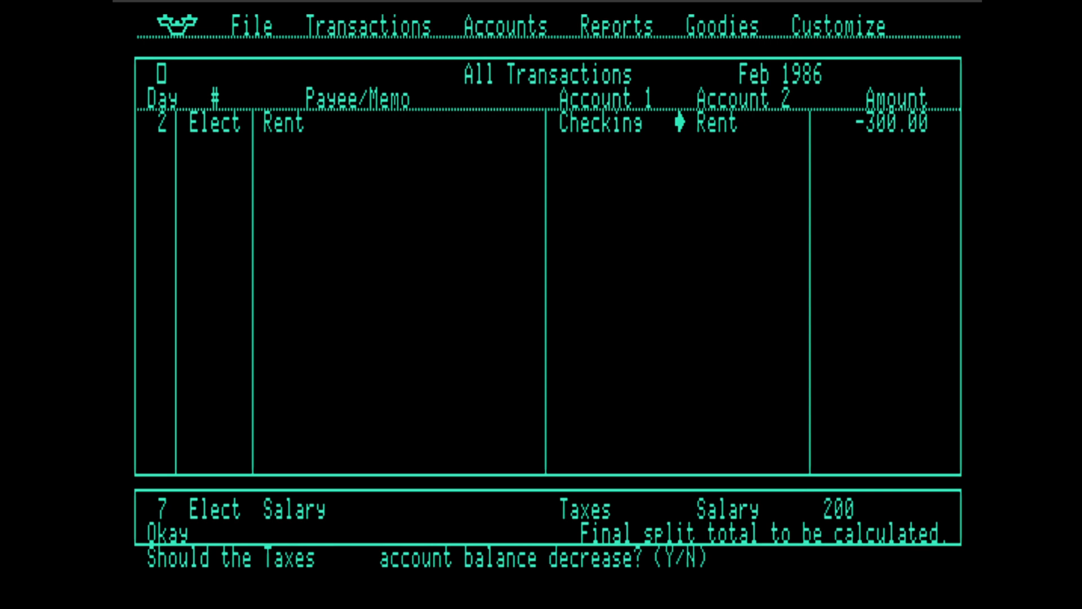
key(y)
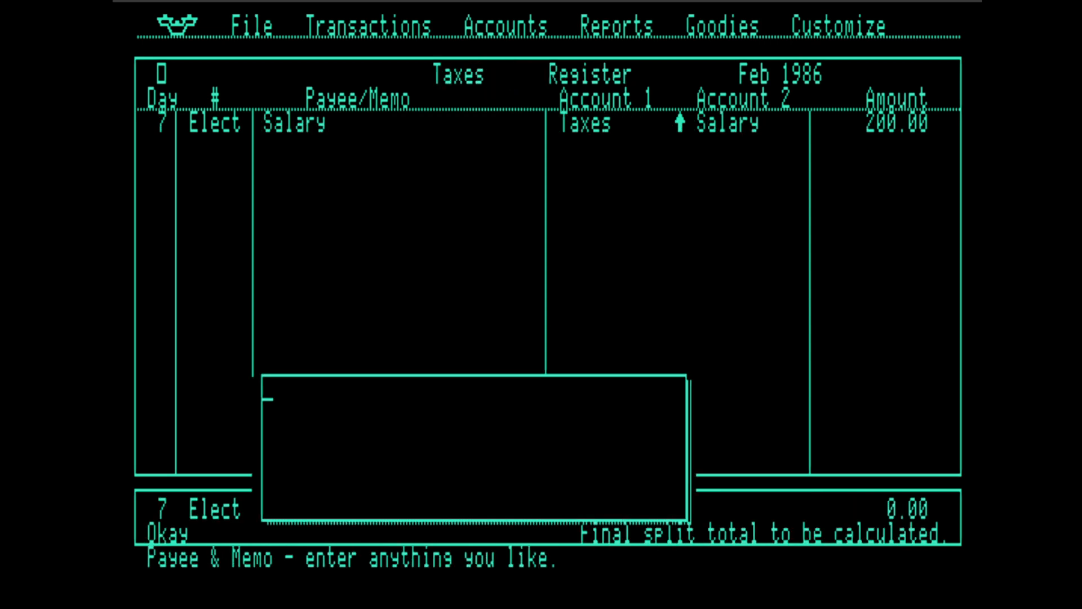
Add the second split line depositing 800 from Salary into Checking
text(Salary)
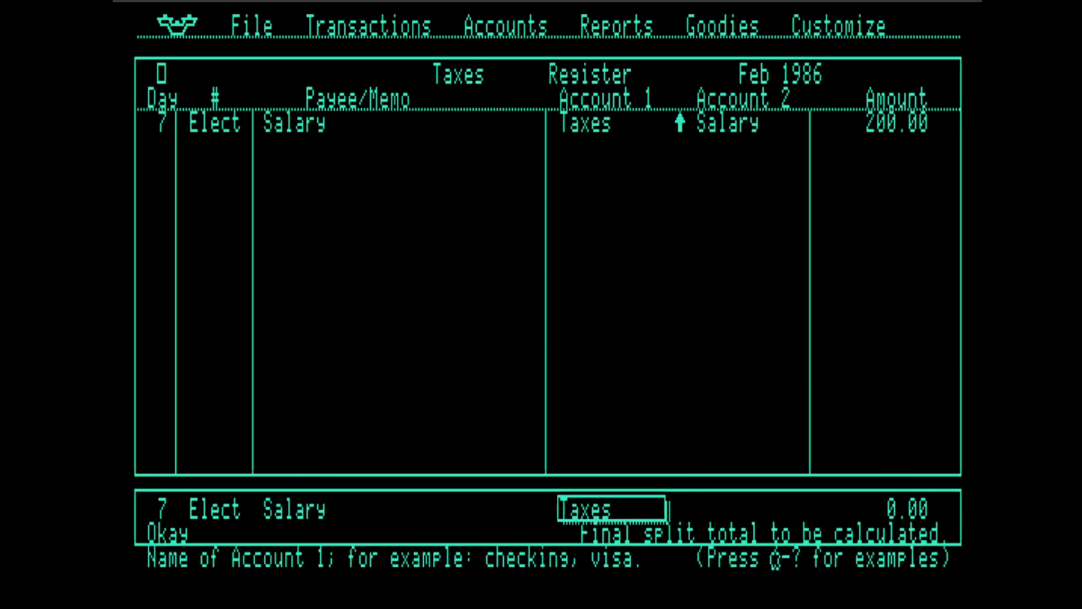
text(Checking)
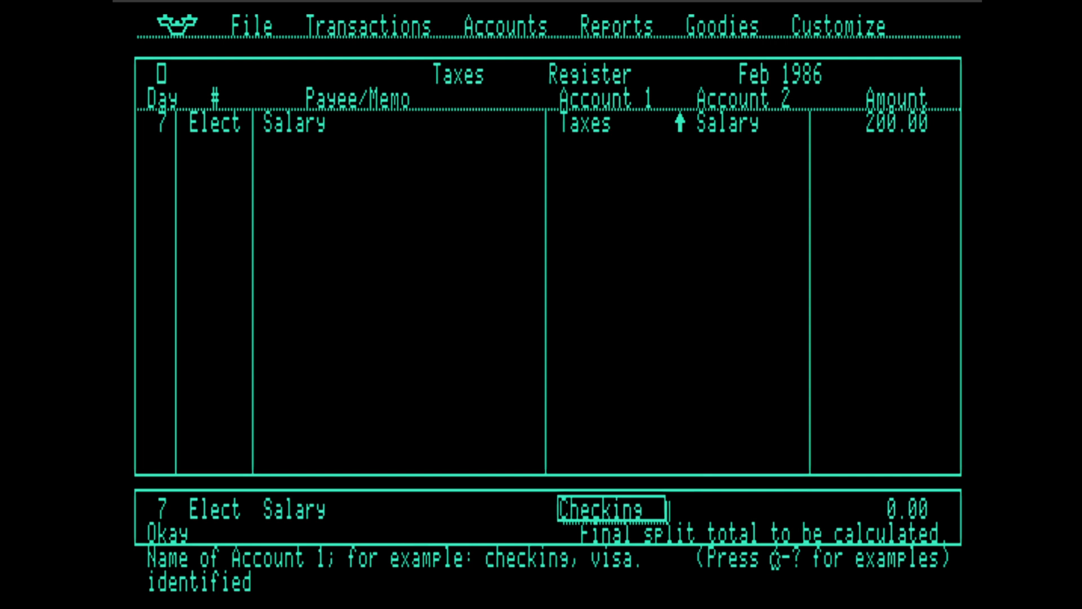
text(sa)
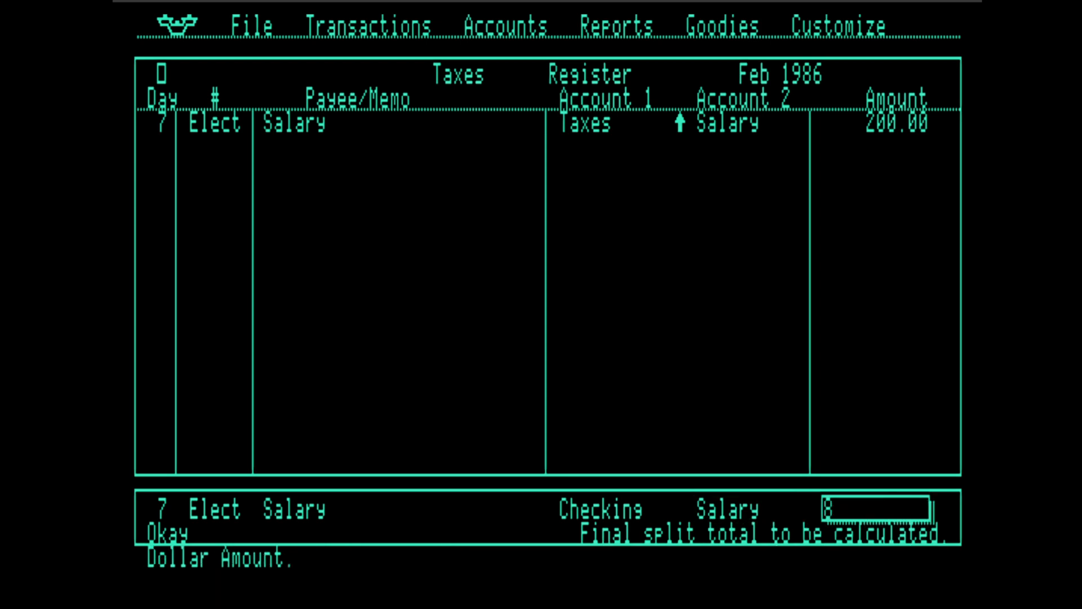
text(00)
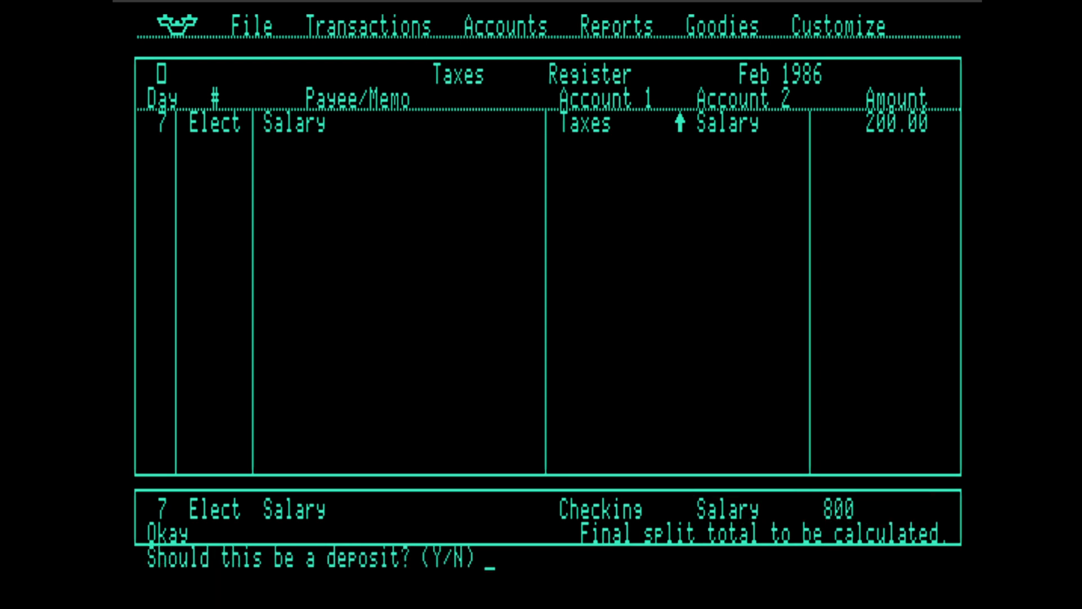
key(y)
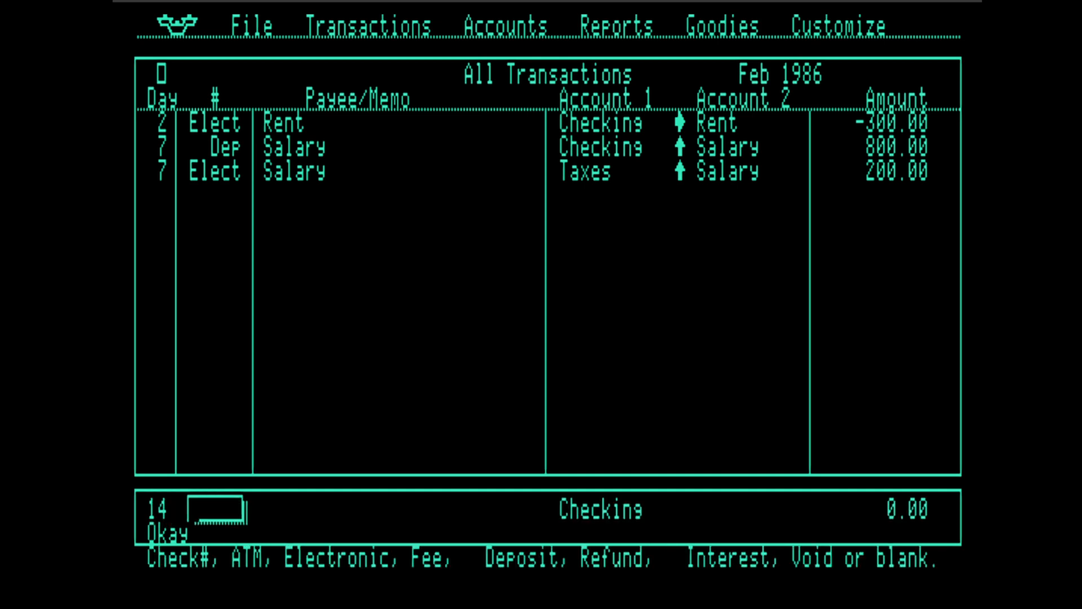
Record an electronic Safeway Groceries purchase of 250 charged to CreditCard
text(Elect)
click(401, 510)
text(Safeway)
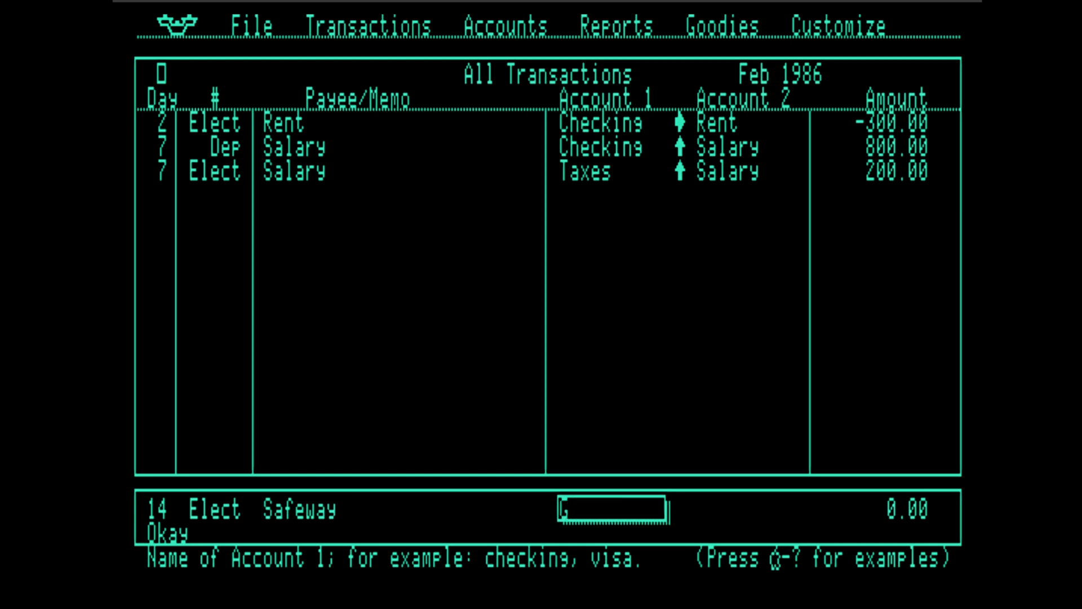
text(Groceries)
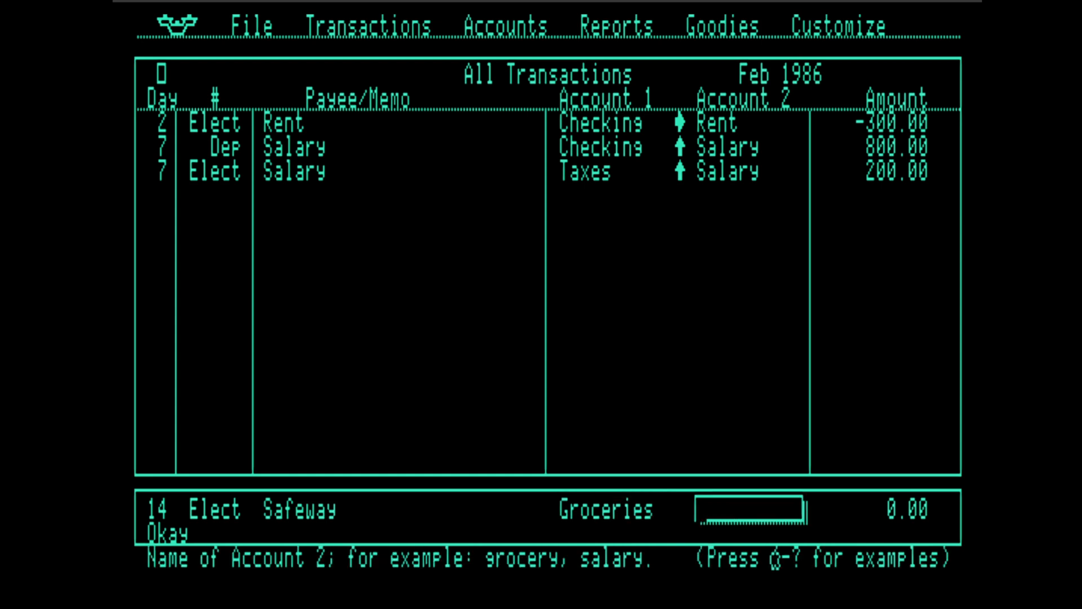
text(Credit)
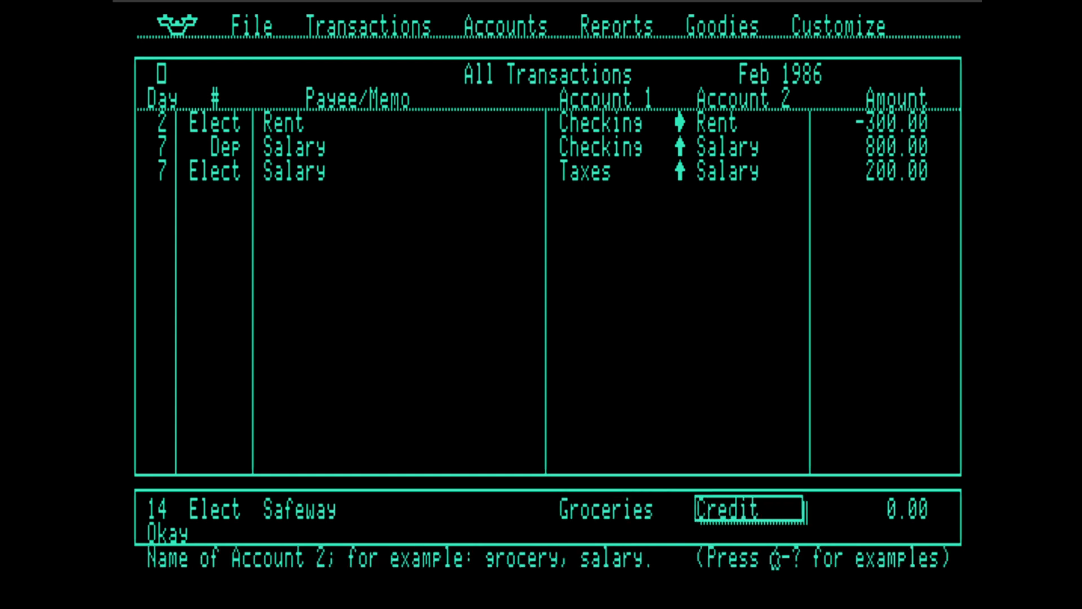
text(Card)
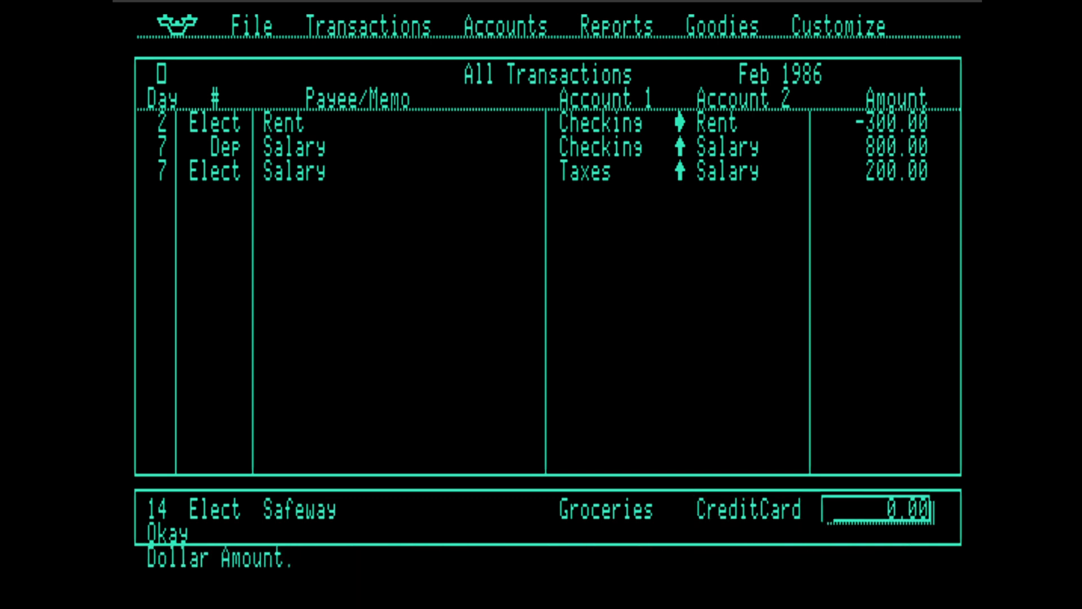
text(250)
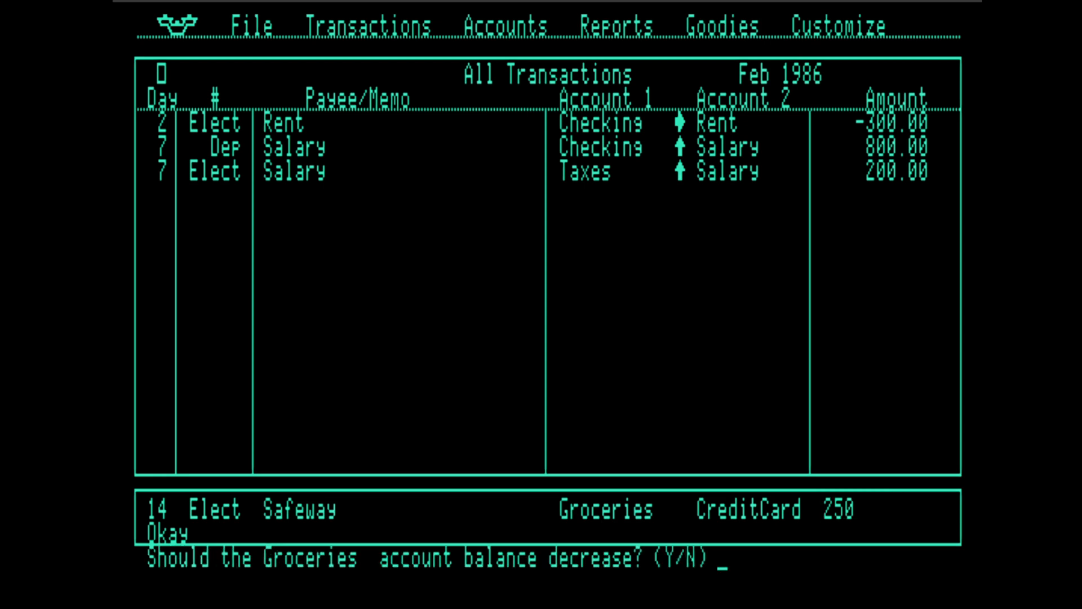
key(y)
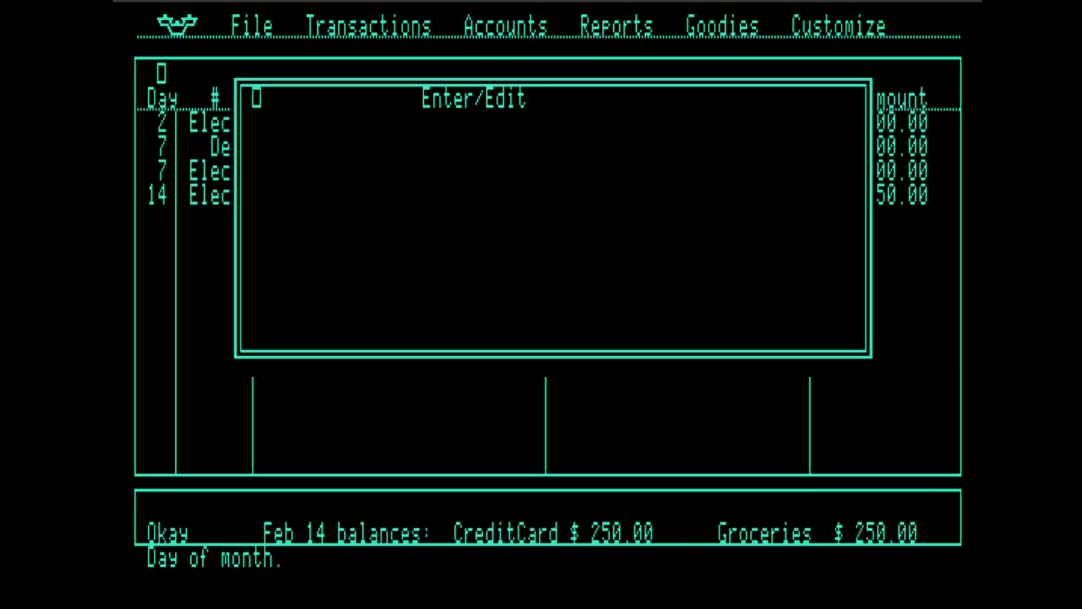
View the Net Worth report showing $6250.00 at Feb 14, then close it
click(506, 26)
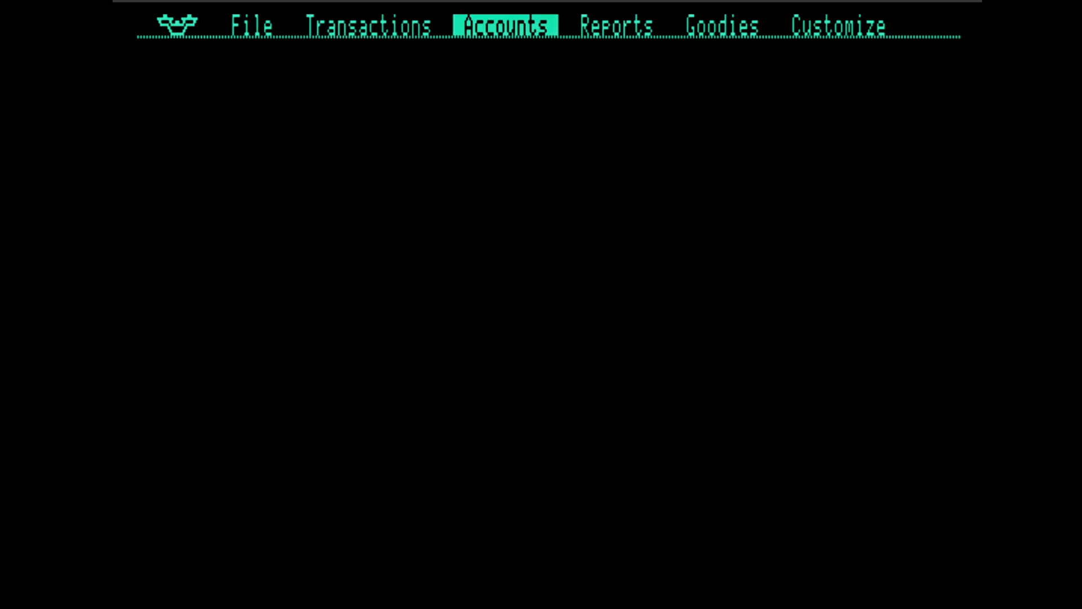
click(505, 26)
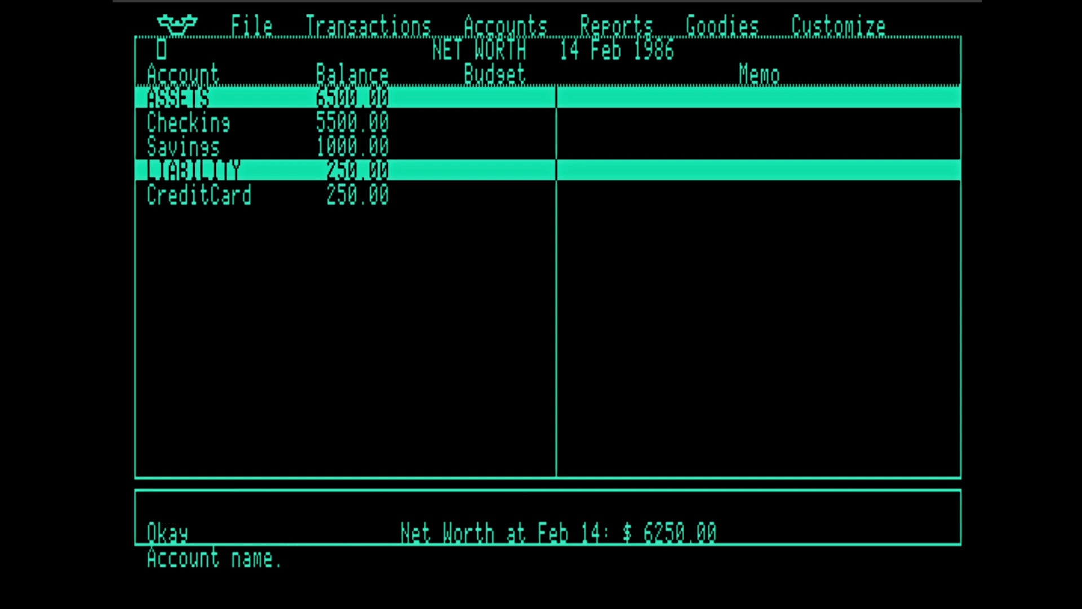
click(616, 26)
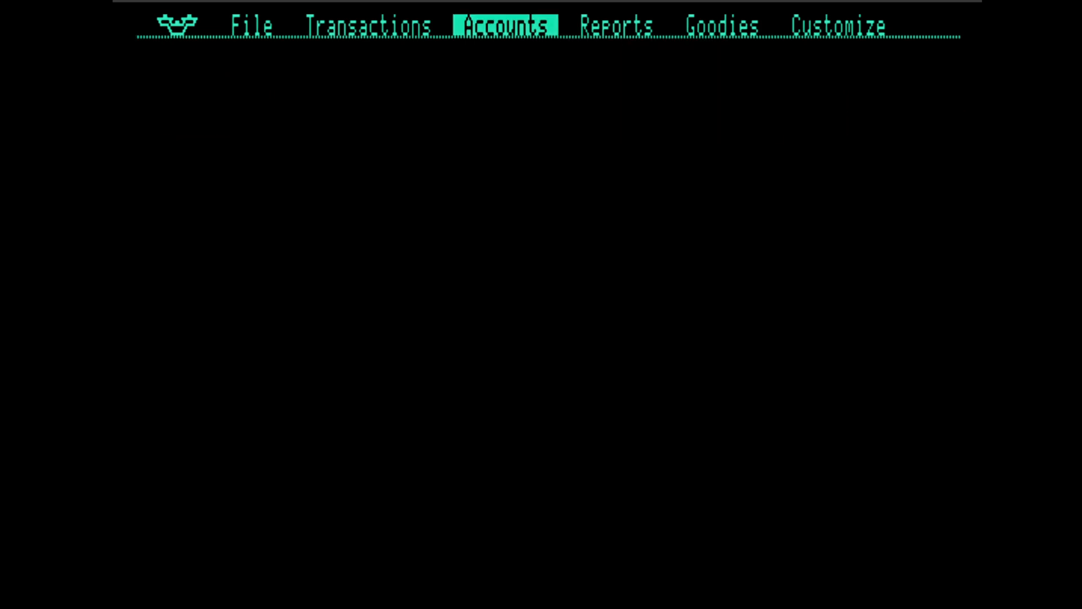
click(368, 26)
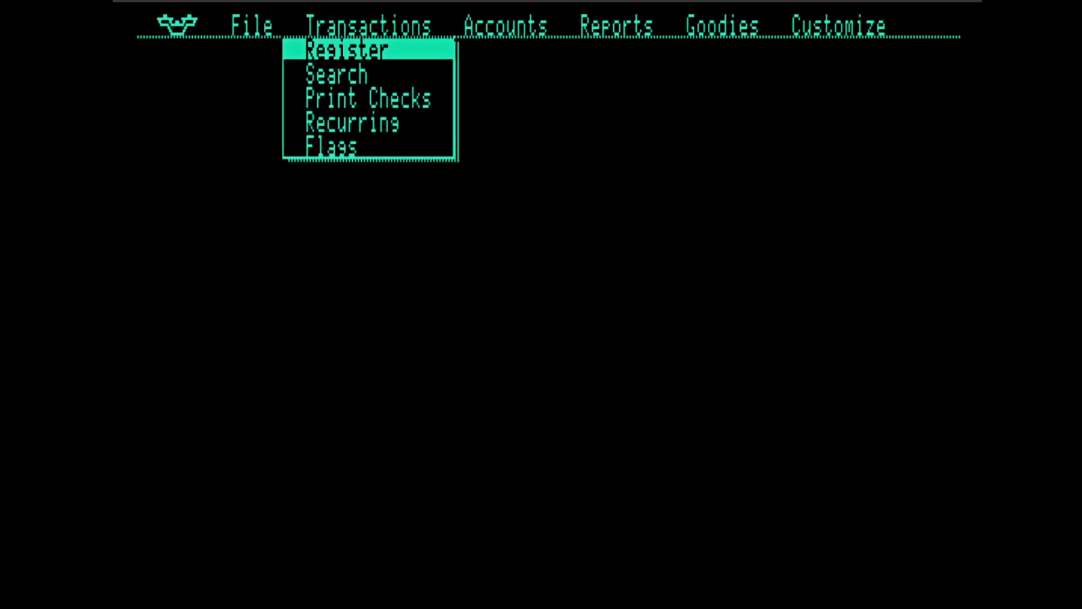
click(616, 25)
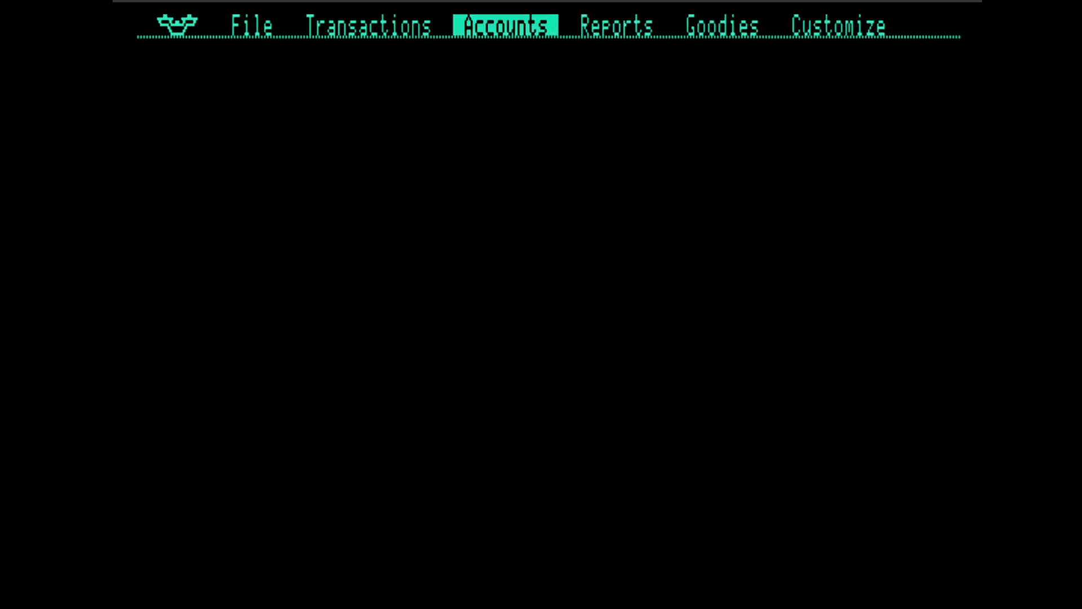
click(370, 26)
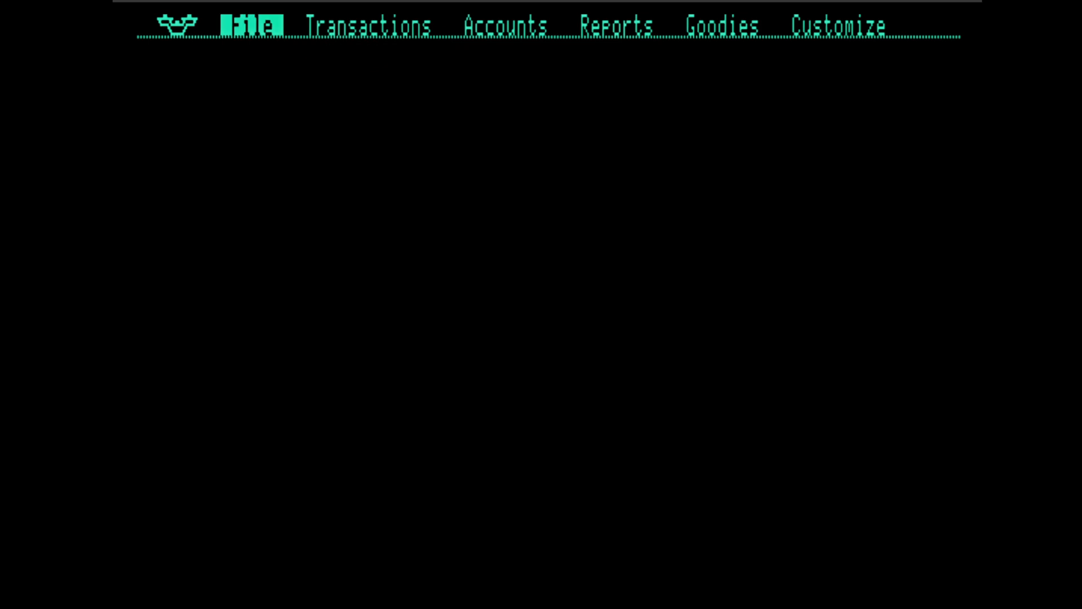
click(370, 26)
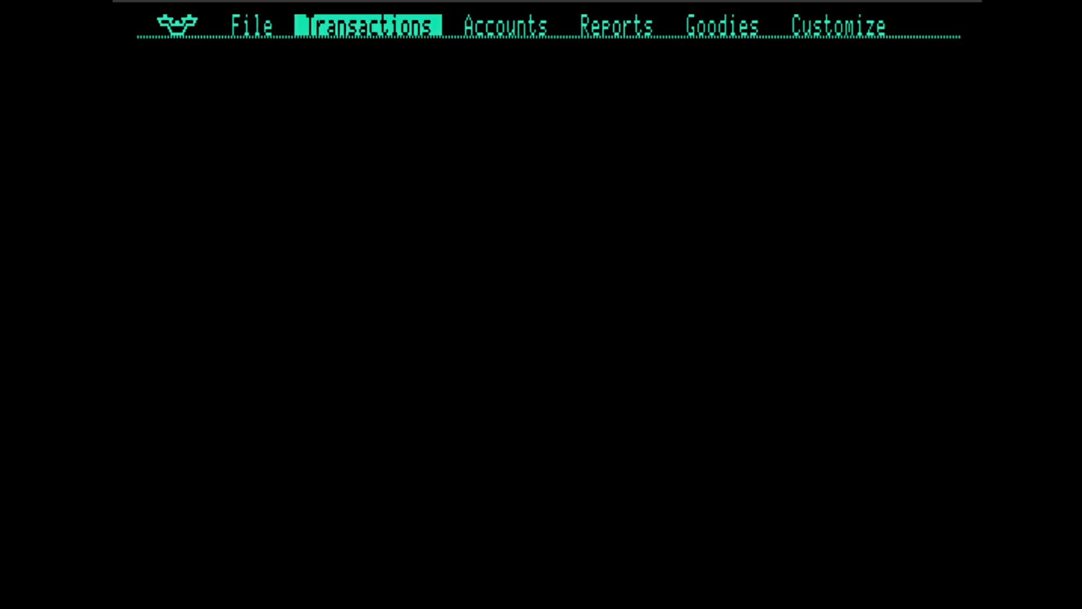
click(369, 26)
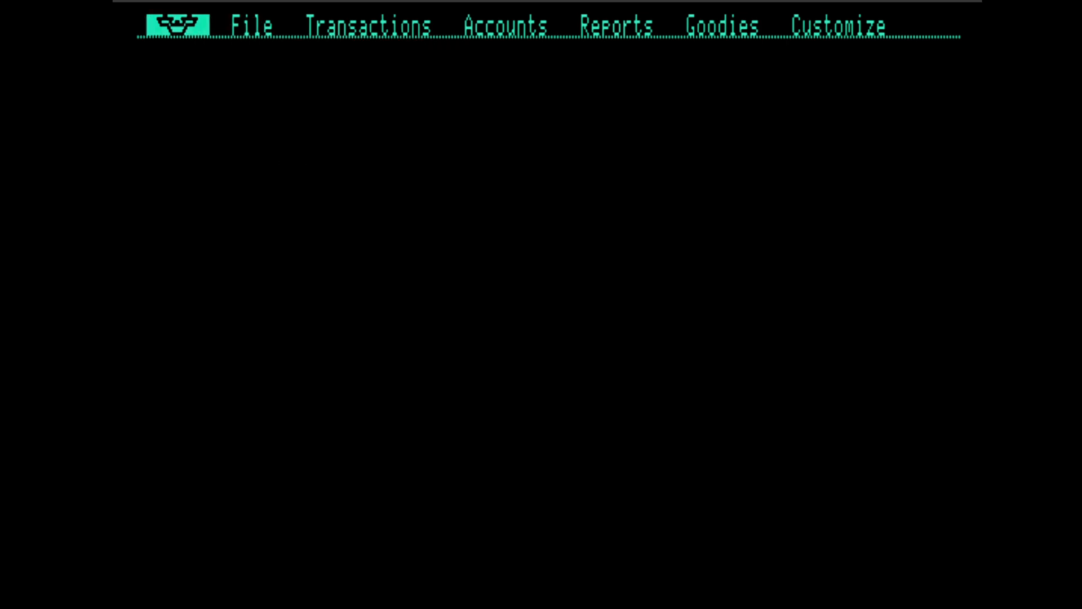
click(175, 26)
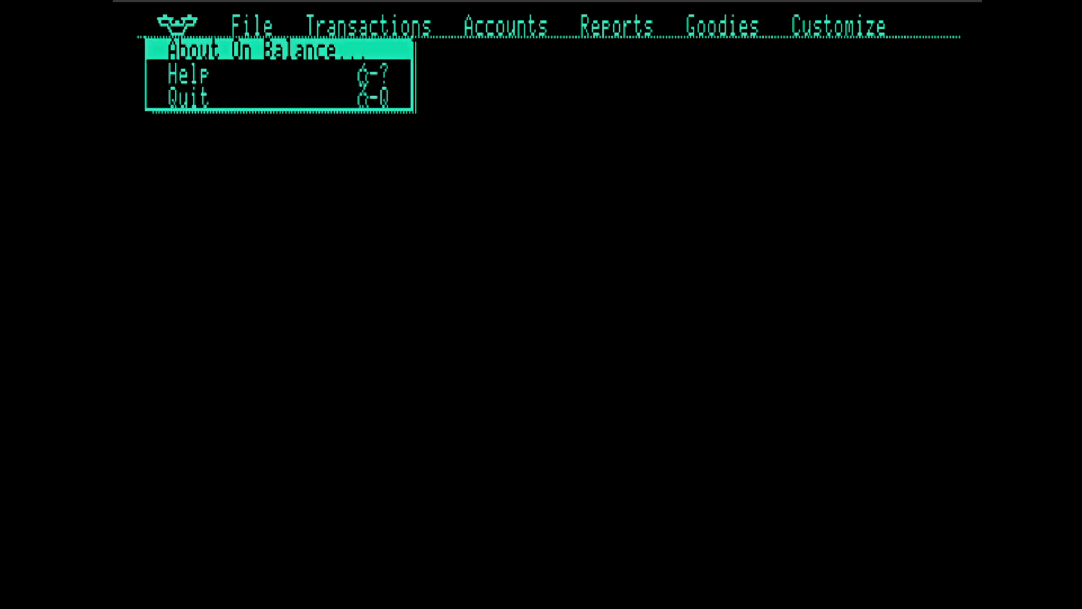
click(178, 26)
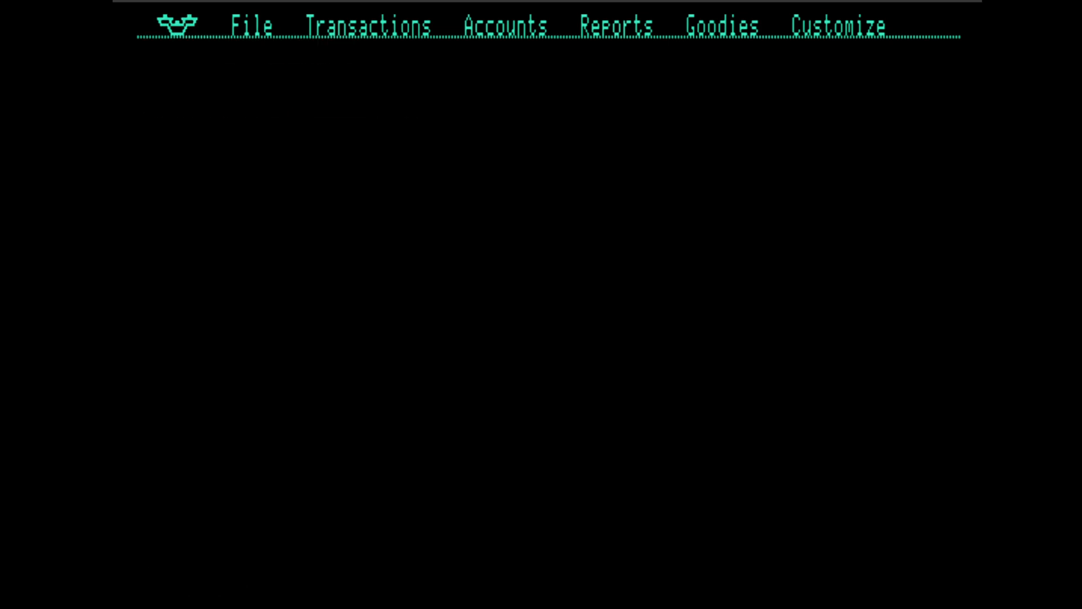